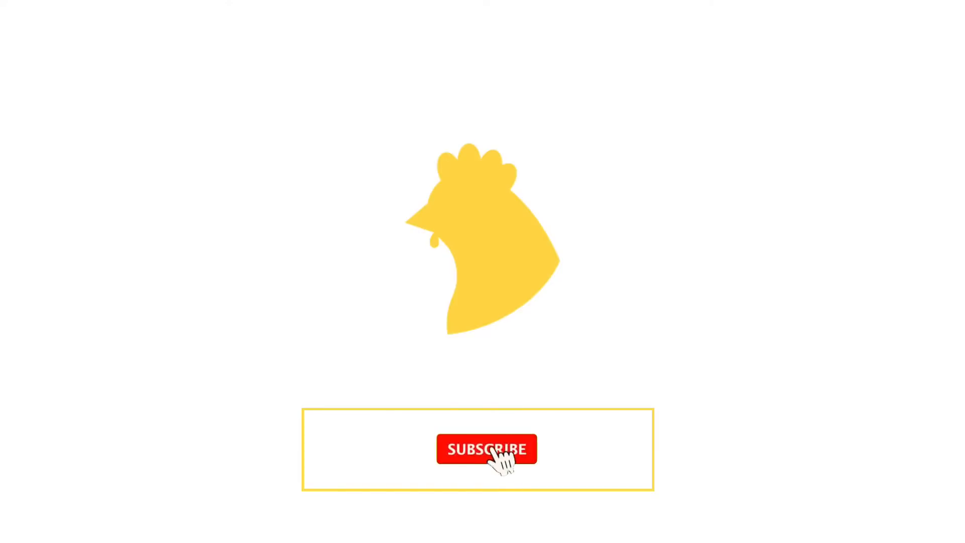
Declare val scaffoldState: ScaffoldState = rememberScaffoldState() in MyScaffold.
{"action": "left_click", "coordinate": [487, 448]}
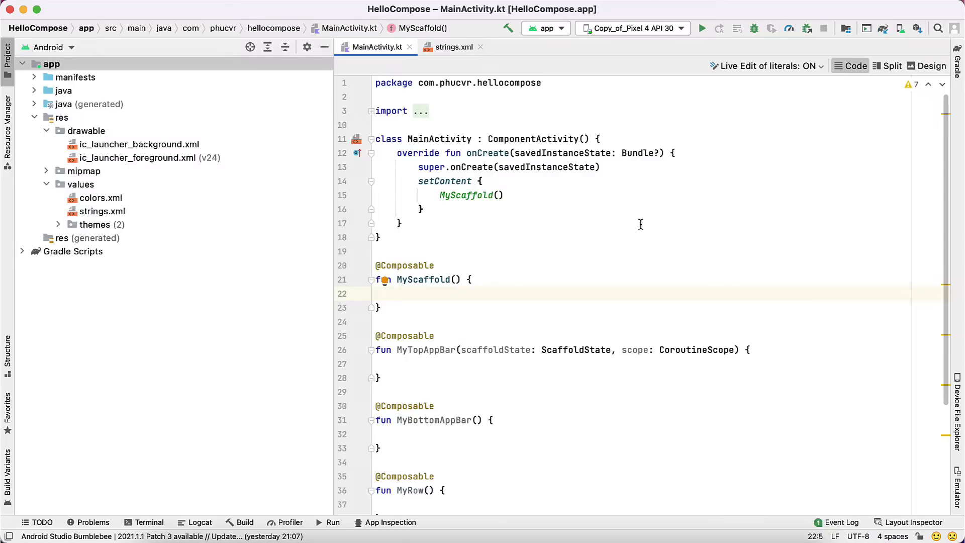
{"action": "scroll", "scroll_direction": "down", "scroll_amount": 3}
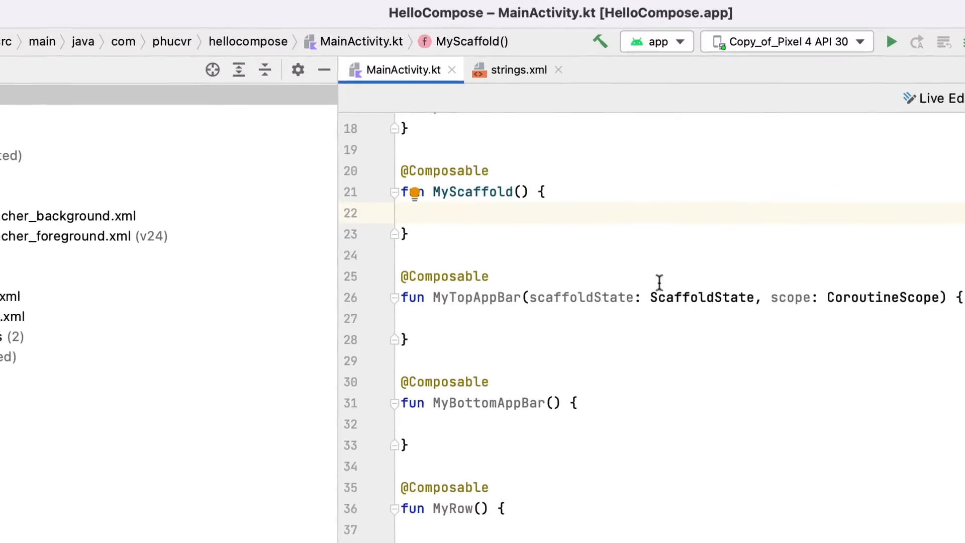
{"action": "type", "text": "val"}
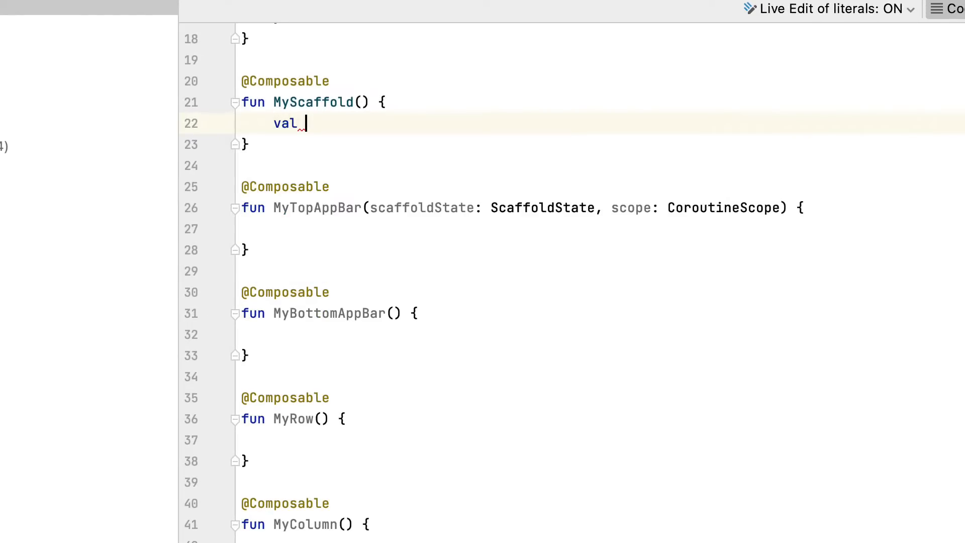
{"action": "type", "text": "scaffoldState : S"}
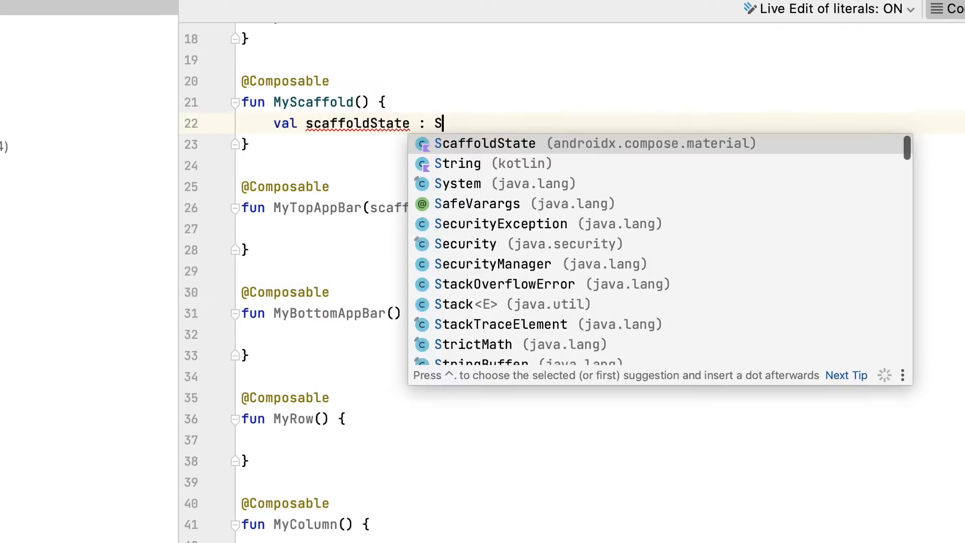
{"action": "type", "text": "caffoldState = rememberScaffoldState("}
{"action": "type", "text": "va"}
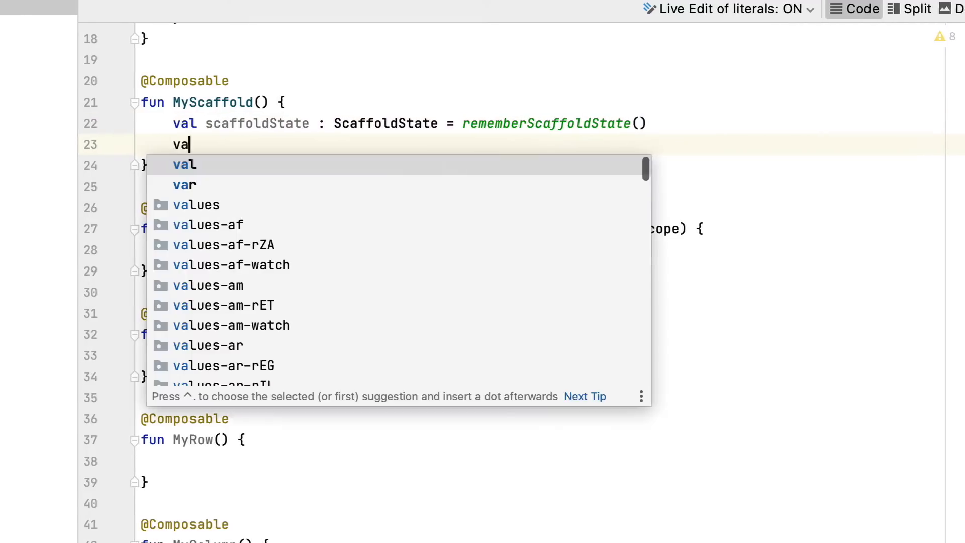
{"action": "key", "text": "Escape"}
{"action": "type", "text": "Scaffold("}
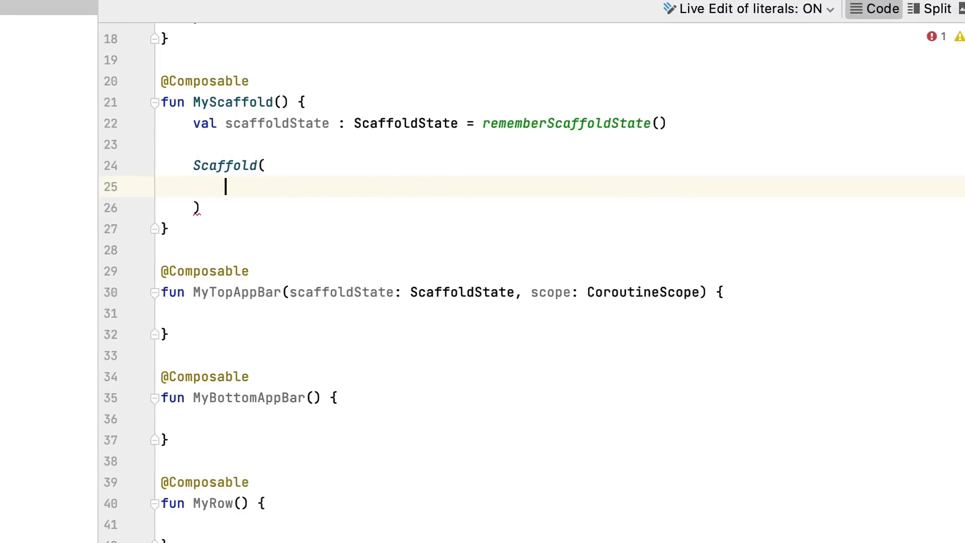
Call Scaffold with scaffoldState and contentColor = colorResource(R.color.design_default_color_primary).
{"action": "type", "text": "scaffoldState = scaffoldState,"}
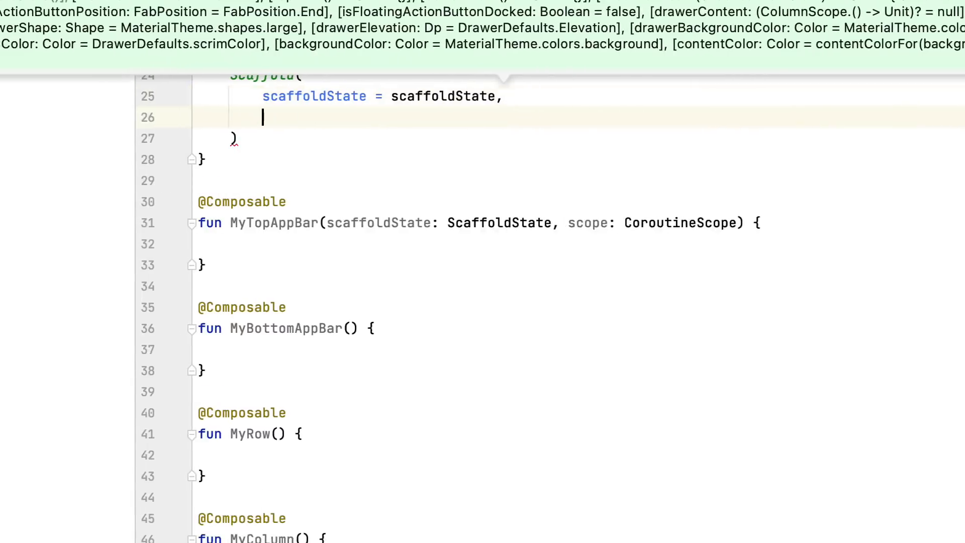
{"action": "type", "text": "contentColor ="}
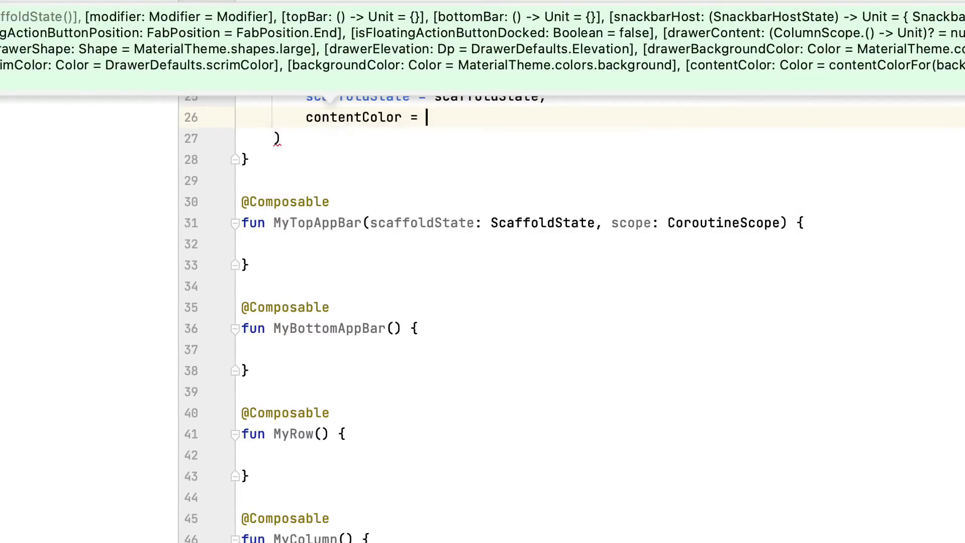
{"action": "type", "text": "colorResource(id ="}
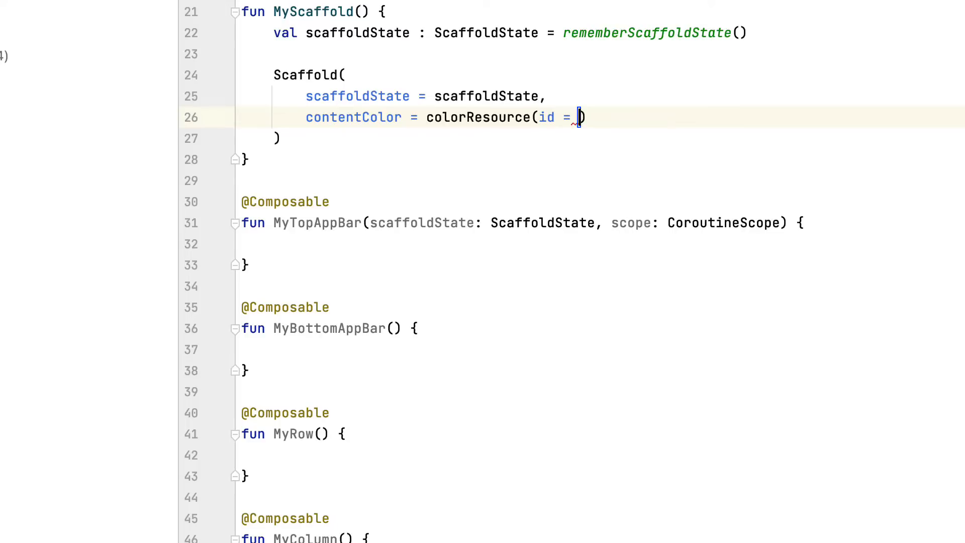
{"action": "type", "text": "R."}
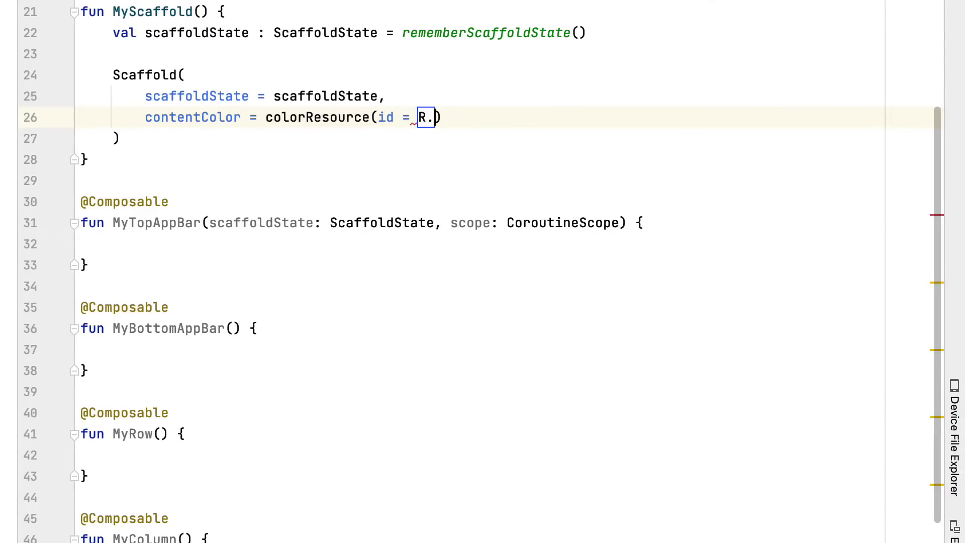
{"action": "type", "text": "color.design_default_color_primary"}
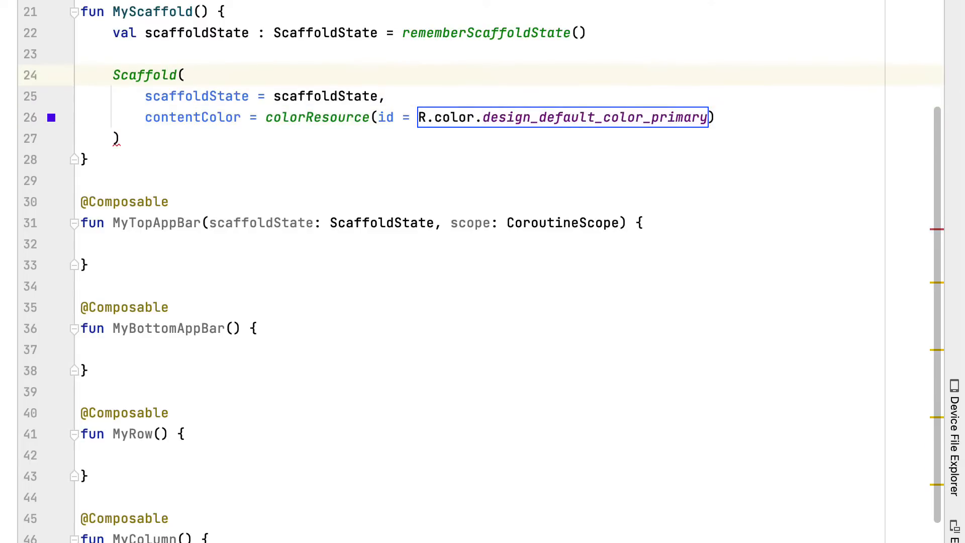
{"action": "scroll", "scroll_direction": "up", "scroll_amount": 3}
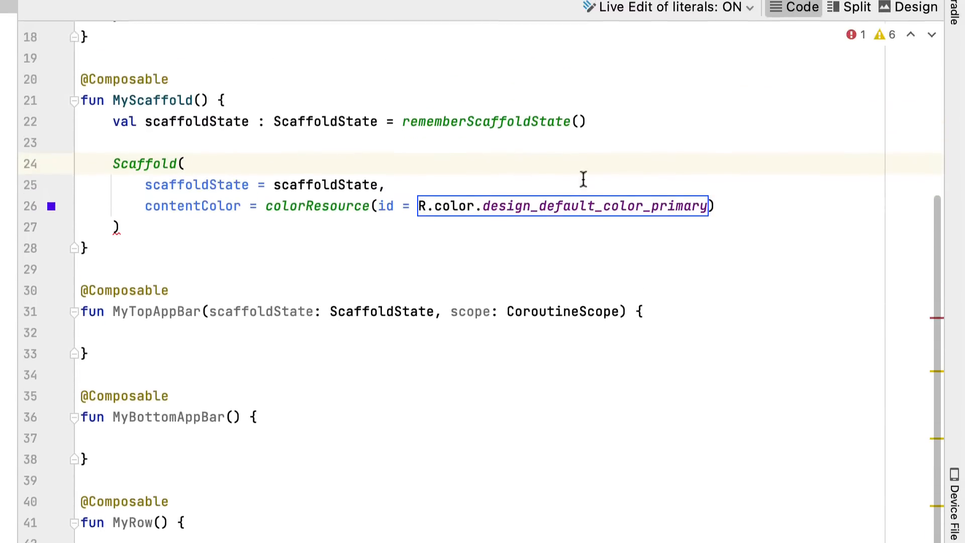
Add a content = { MyRow() } argument after contentColor in the Scaffold call.
{"action": "type", "text": ","}
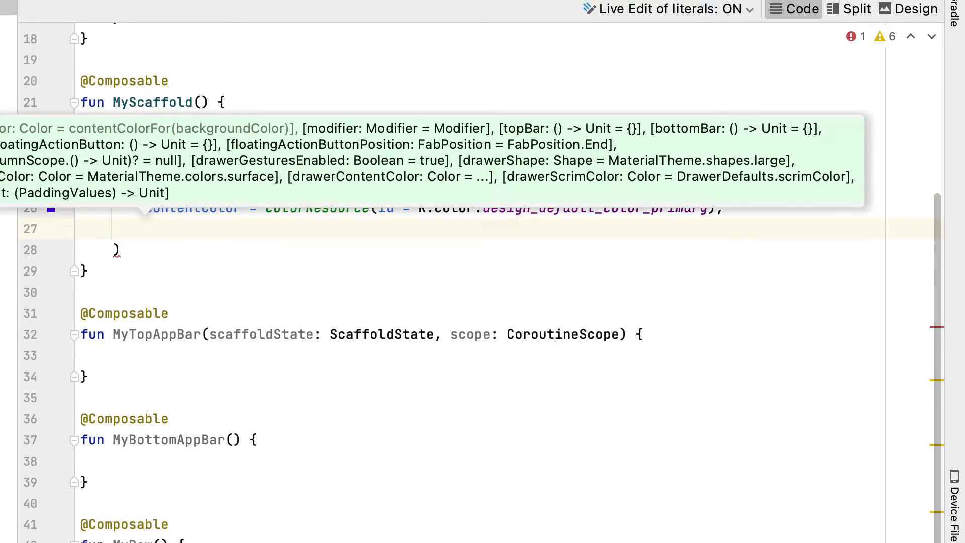
{"action": "type", "text": "content ="}
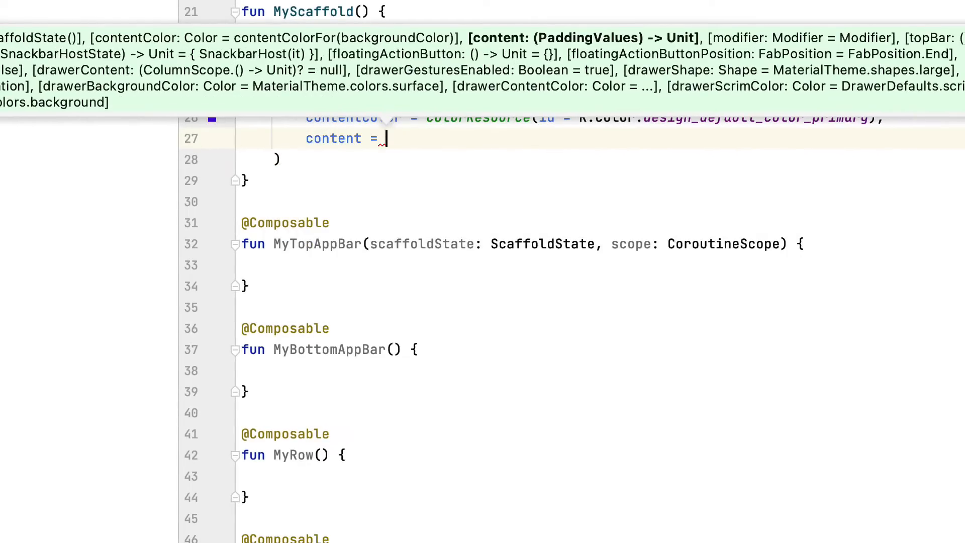
{"action": "type", "text": "MyRow("}
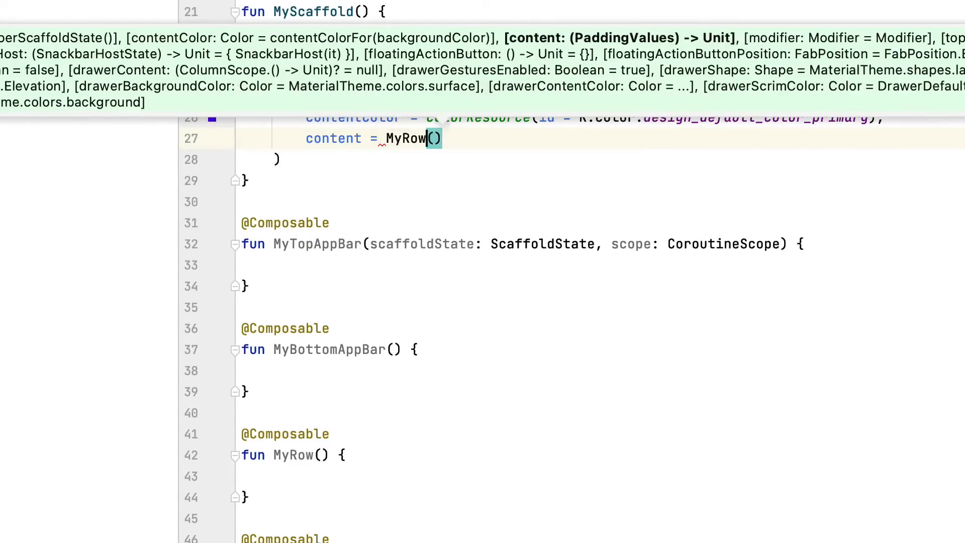
{"action": "scroll", "scroll_direction": "up", "scroll_amount": 3}
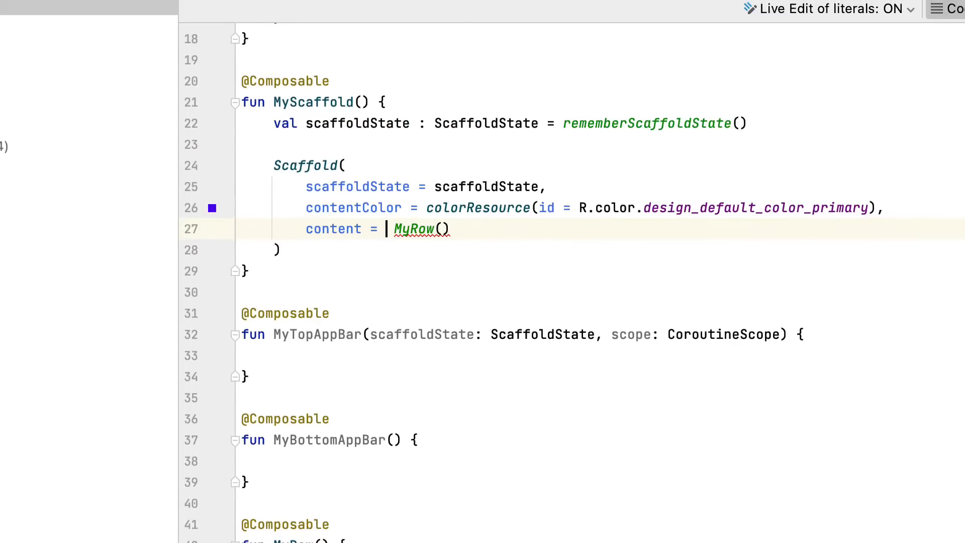
{"action": "type", "text": "{"}
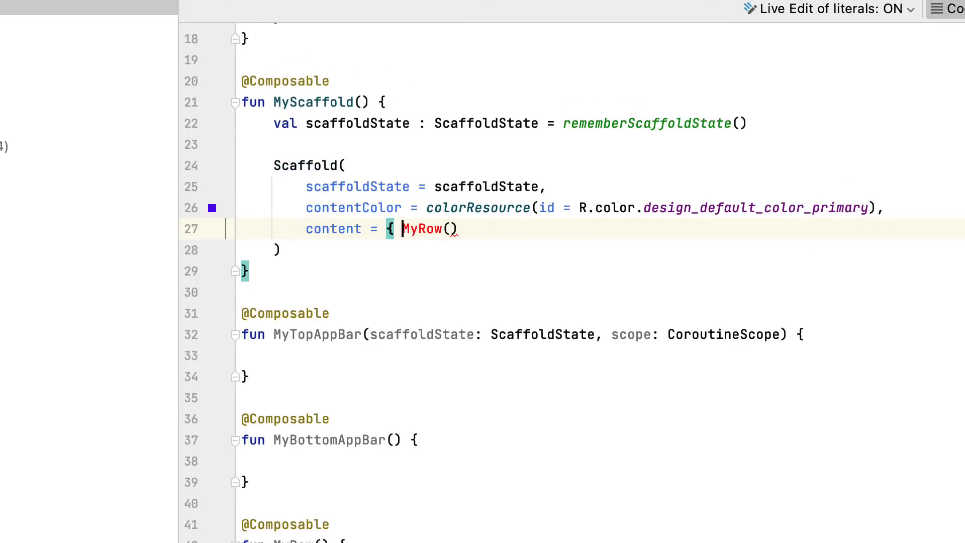
{"action": "type", "text": "}"}
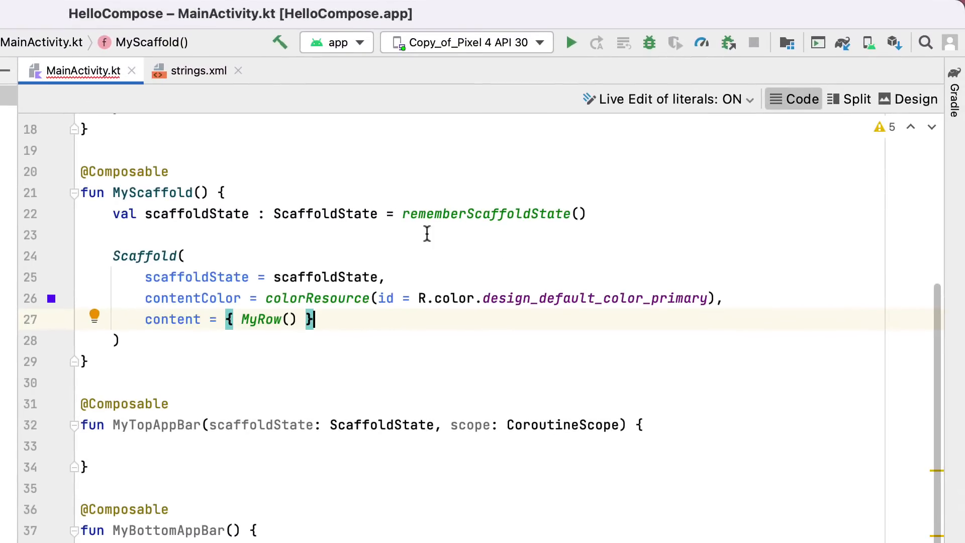
Declare val scope: CoroutineScope = rememberCoroutineScope() above the Scaffold call.
{"action": "type", "text": "val scope :"}
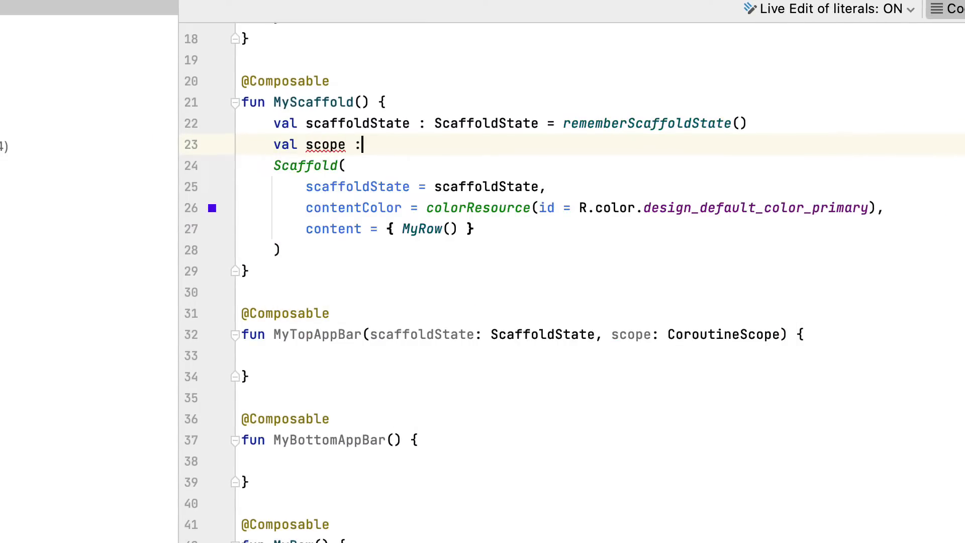
{"action": "type", "text": "Sc"}
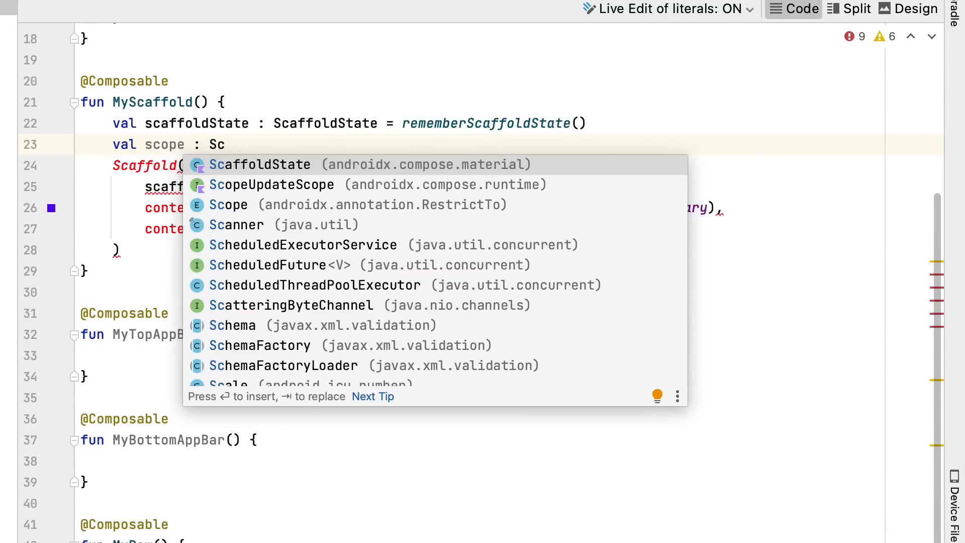
{"action": "type", "text": "ope ="}
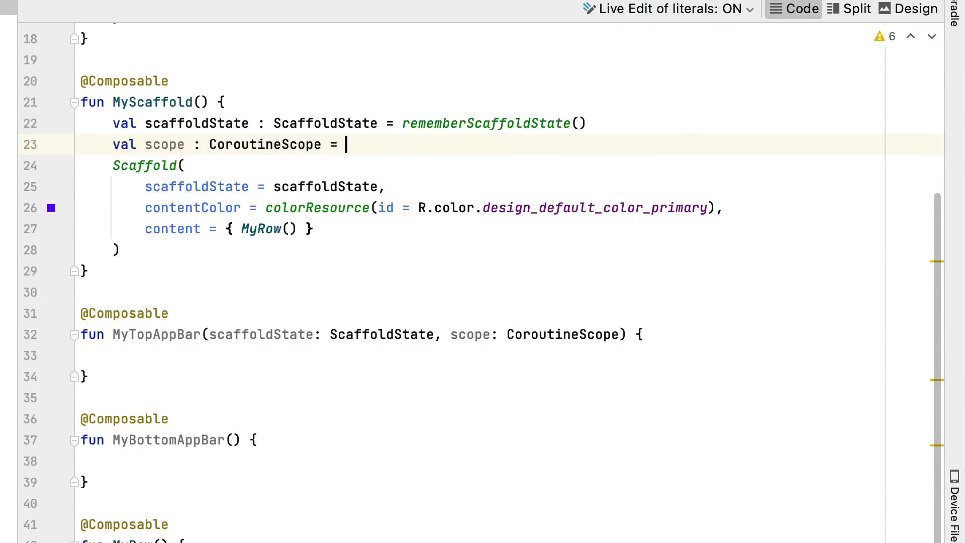
{"action": "type", "text": "rememberCoroutineScope()"}
{"action": "left_click", "coordinate": [509, 229]}
{"action": "type", "text": ","}
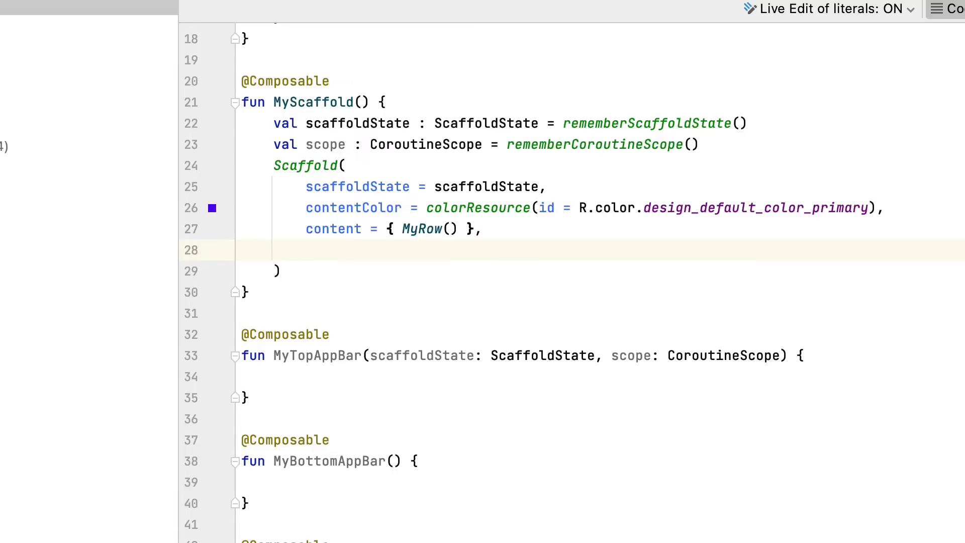
{"action": "scroll", "scroll_direction": "down", "scroll_amount": 3}
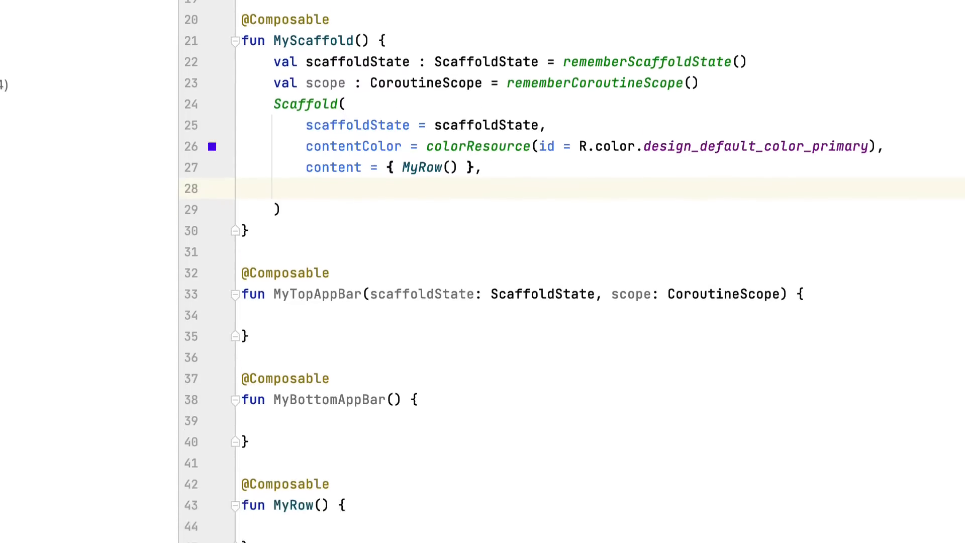
Pass topBar = { MyTopAppBar(scaffoldState, scope) } to the Scaffold.
{"action": "type", "text": "topBar ="}
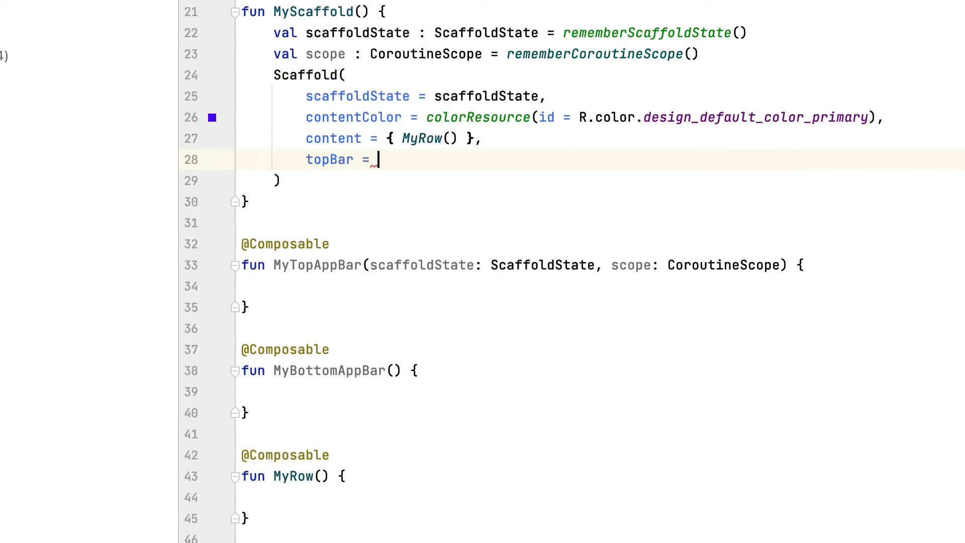
{"action": "type", "text": "{ }"}
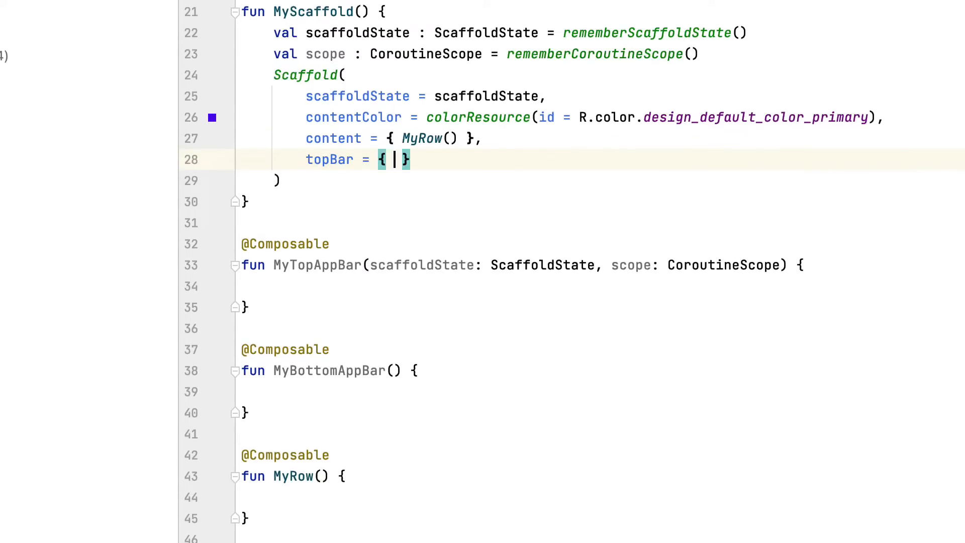
{"action": "type", "text": "M"}
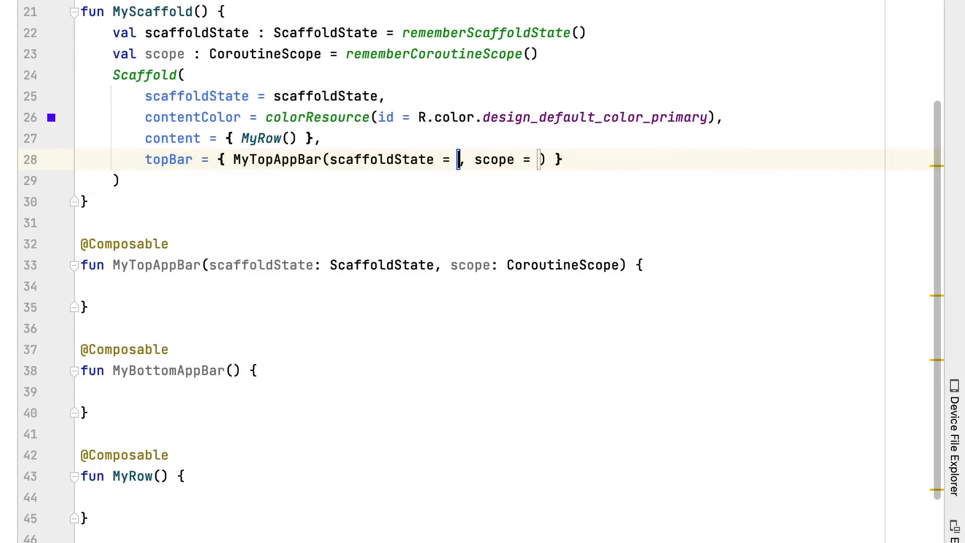
{"action": "type", "text": "scaffoldState"}
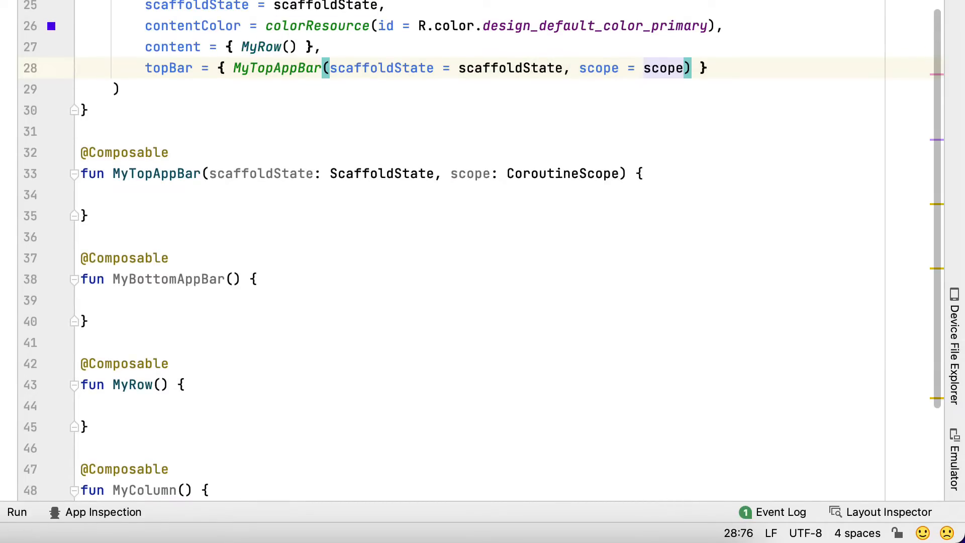
{"action": "type", "text": ","}
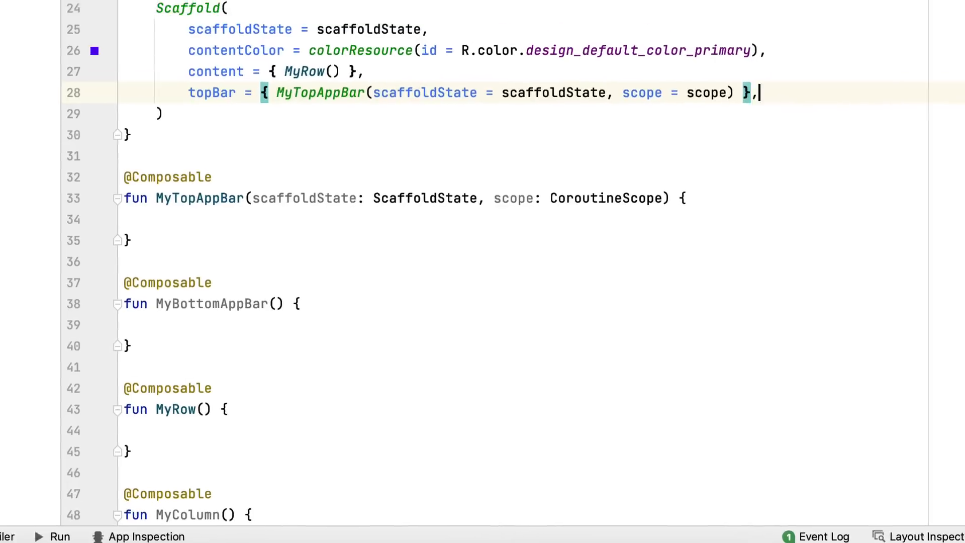
Add bottomBar = { MyBottomAppBar() } and drawerContent showing MyColumn() to the Scaffold.
{"action": "type", "text": "bottomBar ="}
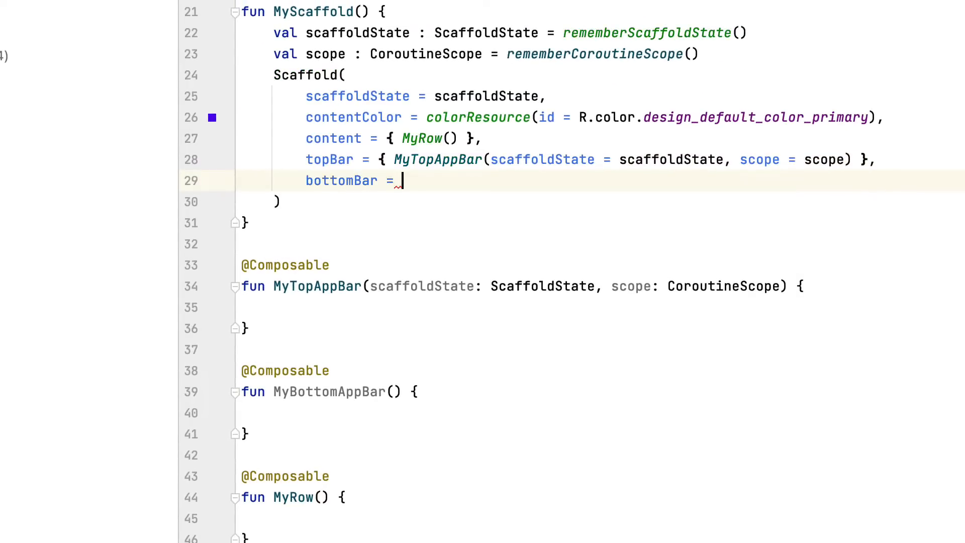
{"action": "type", "text": "{ MyBottomAppBar()"}
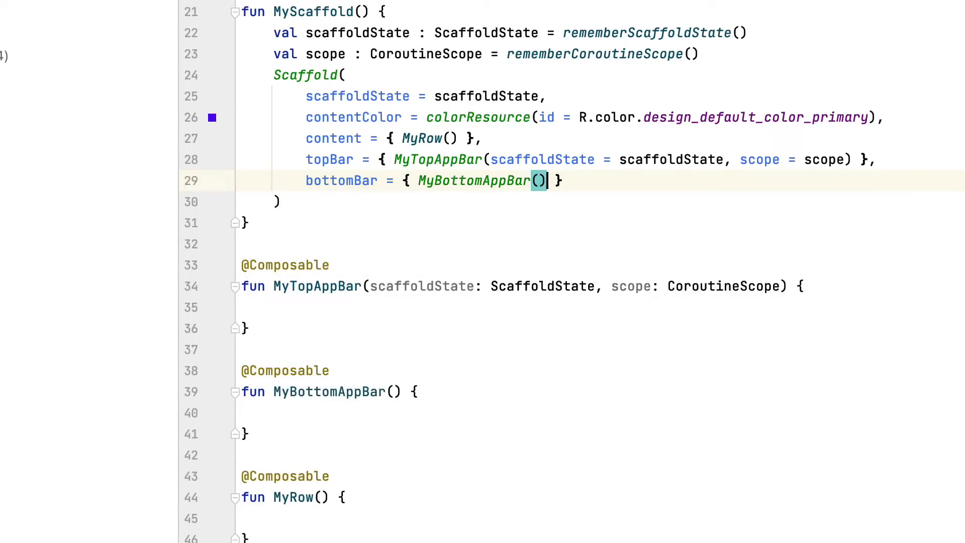
{"action": "type", "text": ","}
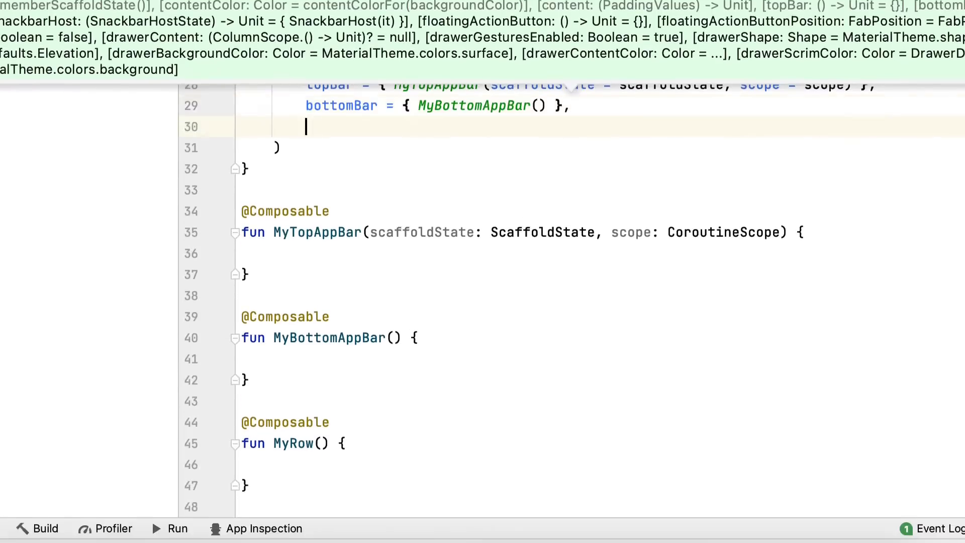
{"action": "type", "text": "drawerContent = {"}
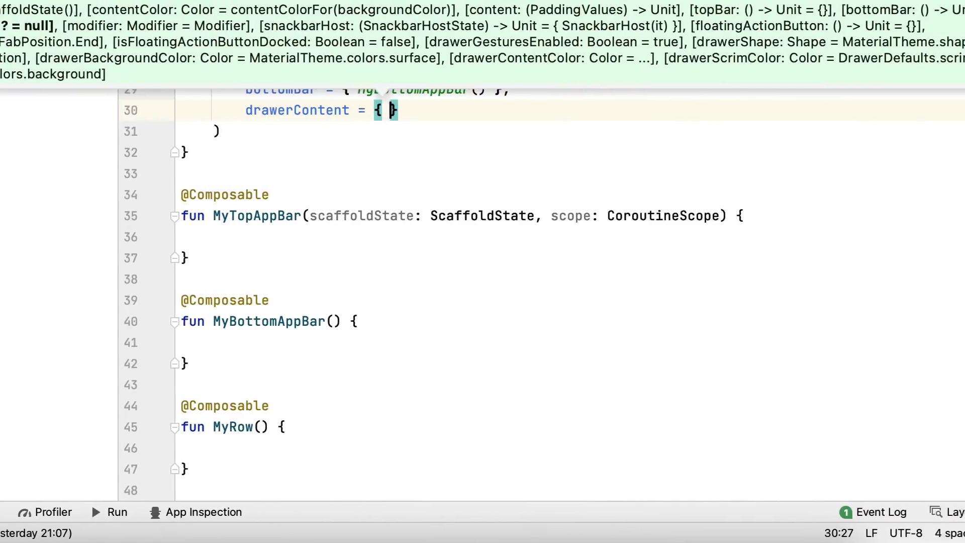
{"action": "type", "text": "M"}
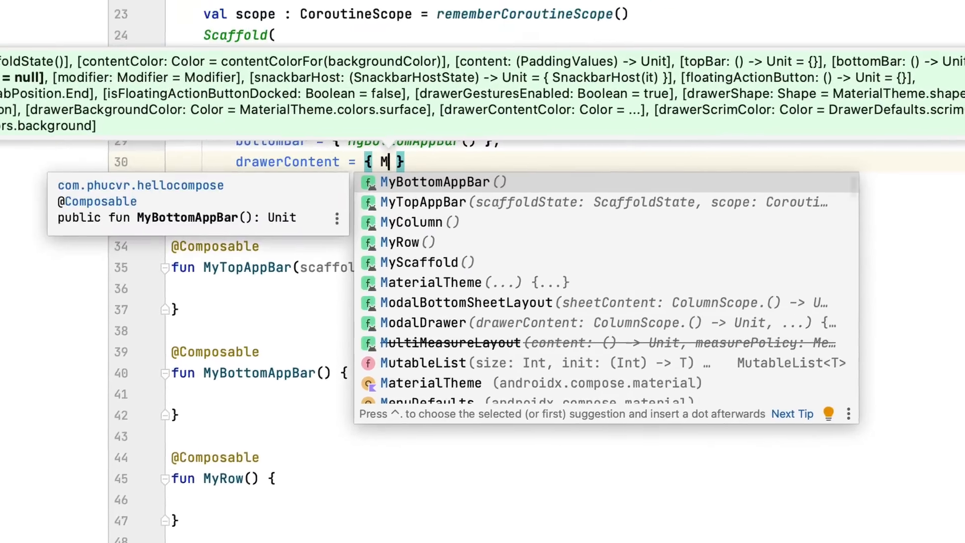
{"action": "left_click", "coordinate": [412, 222]}
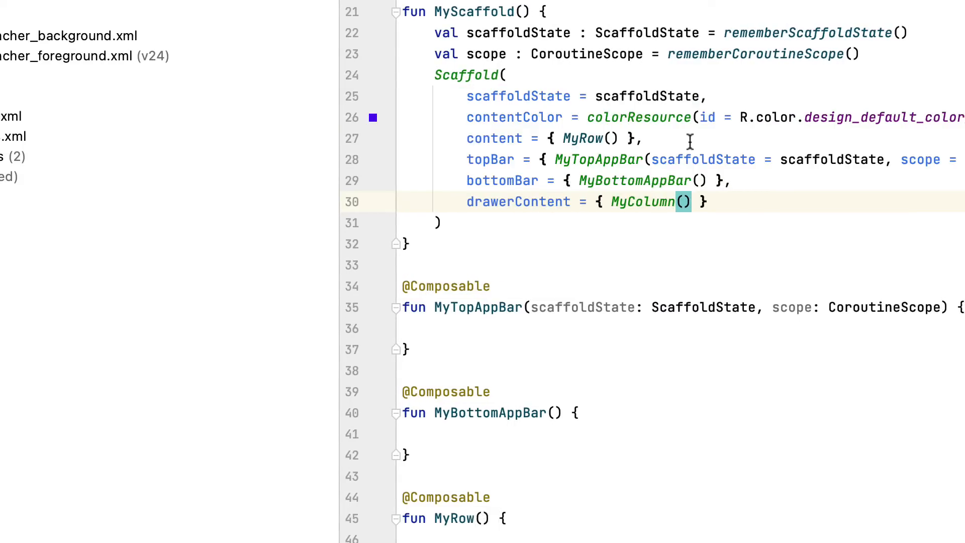
Import the missing Row and Column references used by MyRow and MyColumn.
{"action": "scroll", "scroll_direction": "down", "scroll_amount": 3}
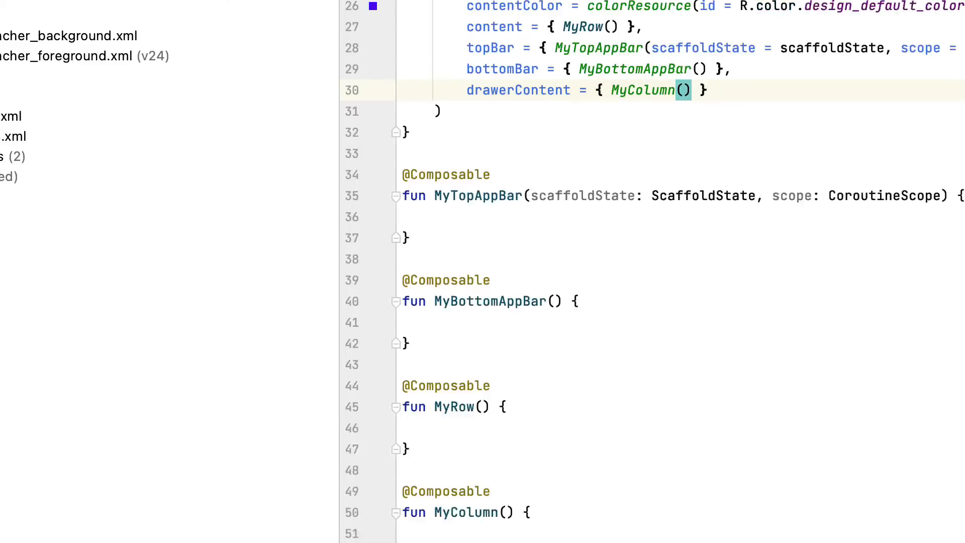
{"action": "scroll", "scroll_direction": "down", "scroll_amount": 3}
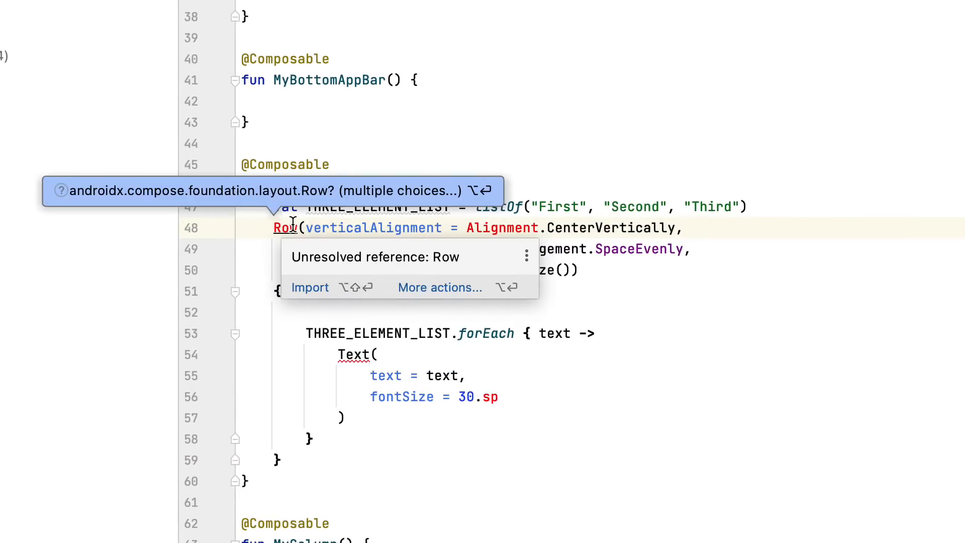
{"action": "left_click", "coordinate": [310, 288]}
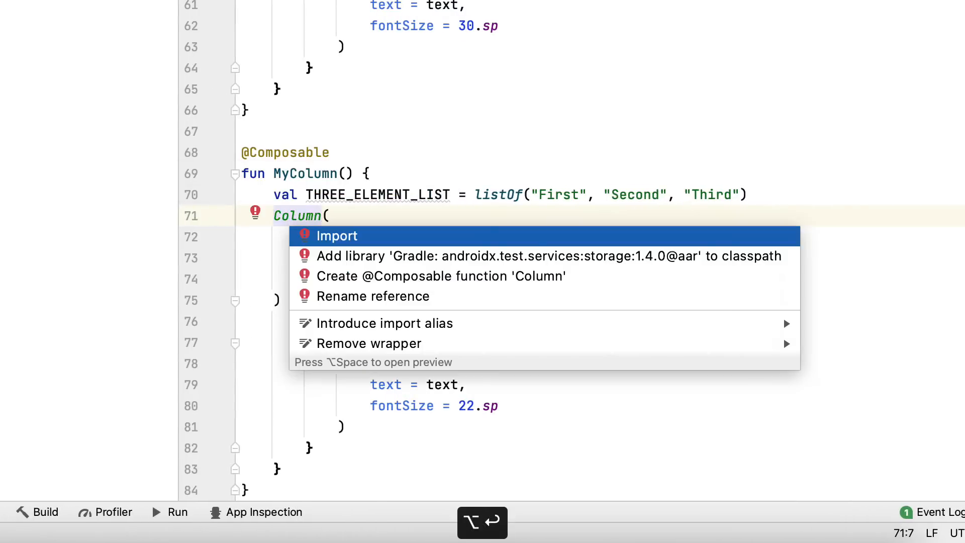
{"action": "left_click", "coordinate": [338, 235]}
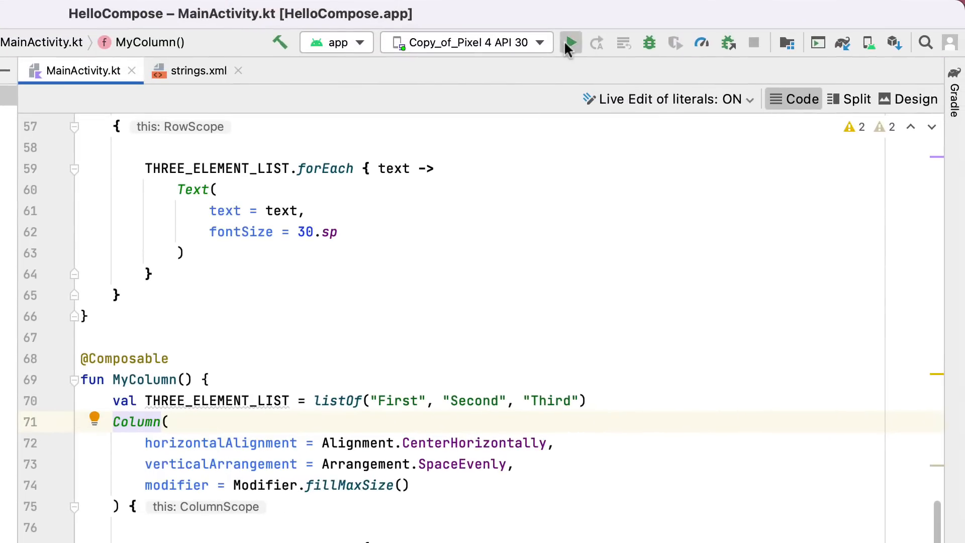
Run the app on the Pixel 4 API 30 emulator, then return to the MyColumn code.
{"action": "left_click", "coordinate": [569, 42]}
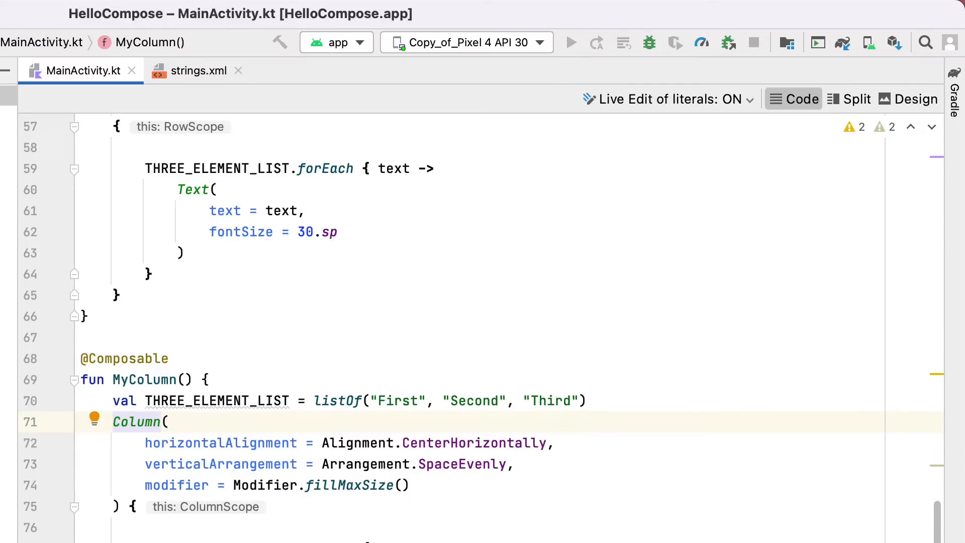
{"action": "left_click", "coordinate": [570, 42]}
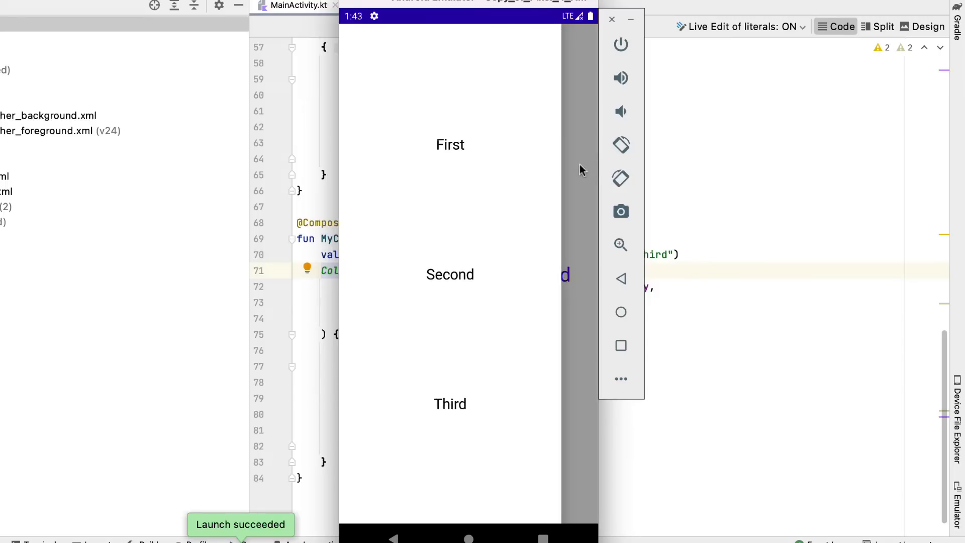
{"action": "mouse_move", "coordinate": [369, 196]}
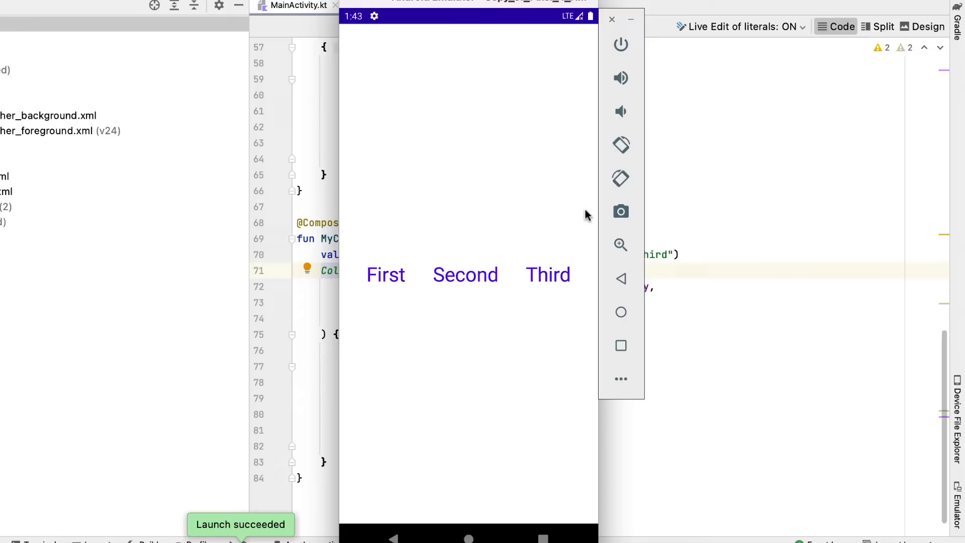
{"action": "mouse_move", "coordinate": [586, 215]}
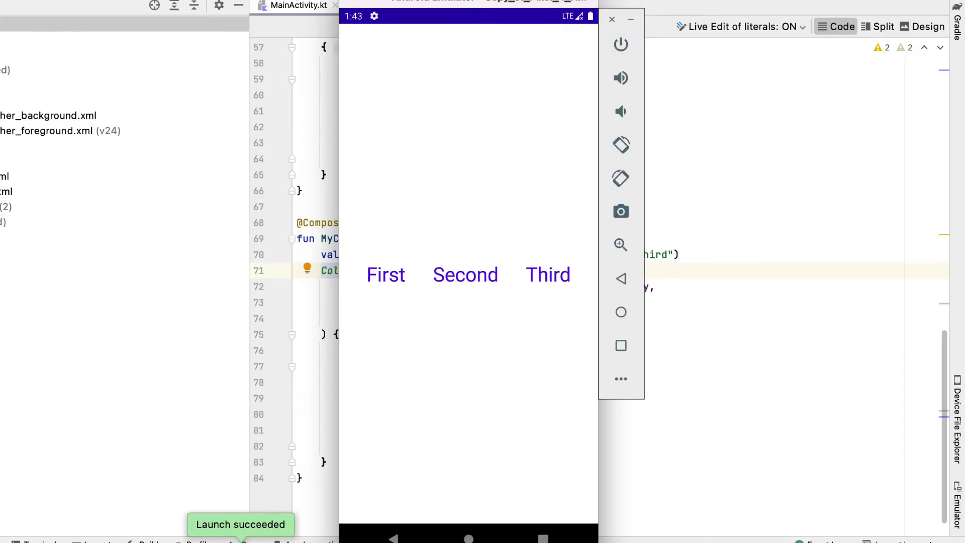
{"action": "left_click", "coordinate": [611, 19]}
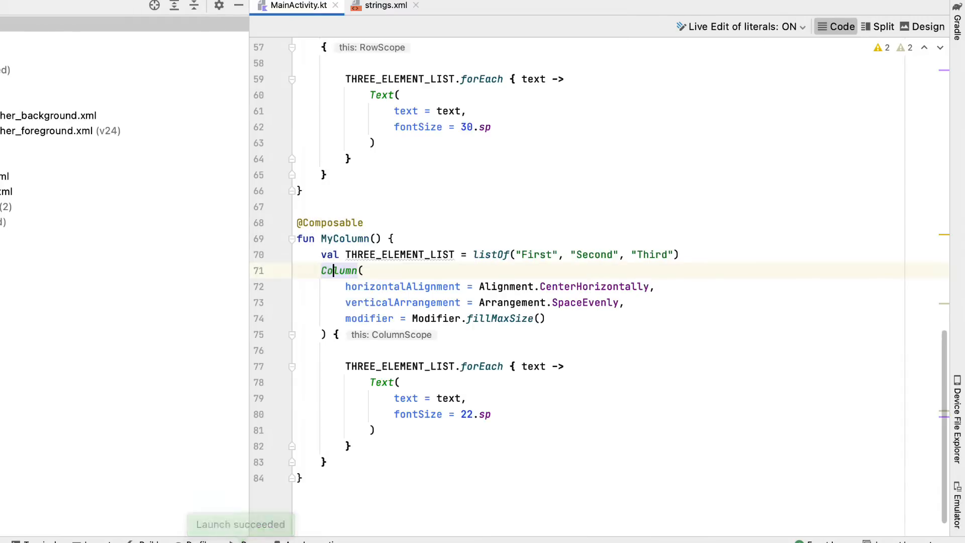
Declare drawerState and start a TopAppBar with a navigation IconButton.
{"action": "scroll", "scroll_direction": "up", "scroll_amount": 3}
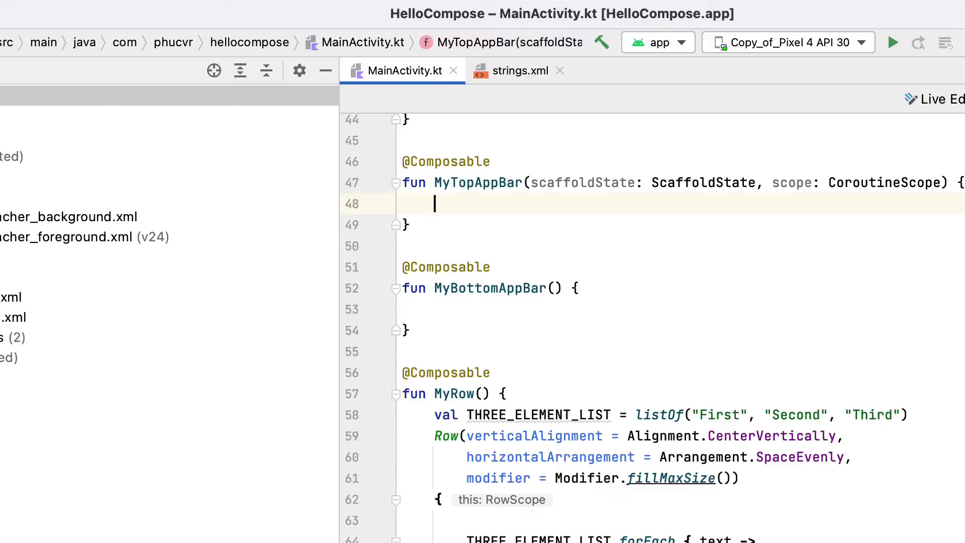
{"action": "type", "text": "val"}
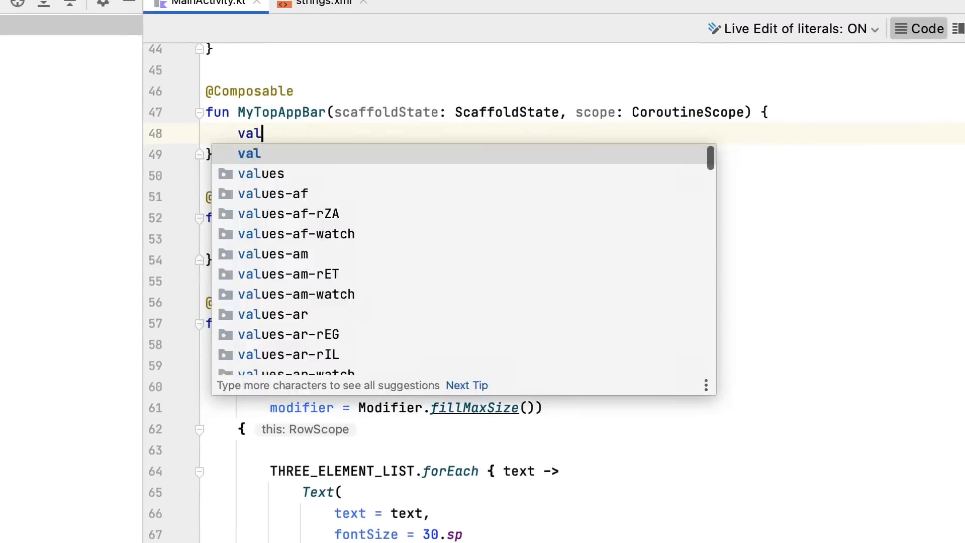
{"action": "type", "text": "drawerState = scaffoldState.drawerState"}
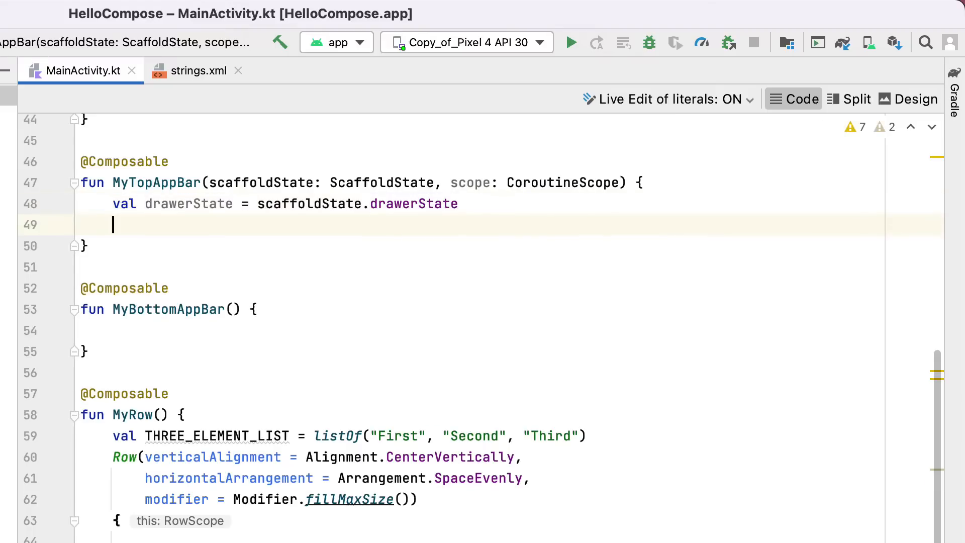
{"action": "type", "text": "TopAppBar("}
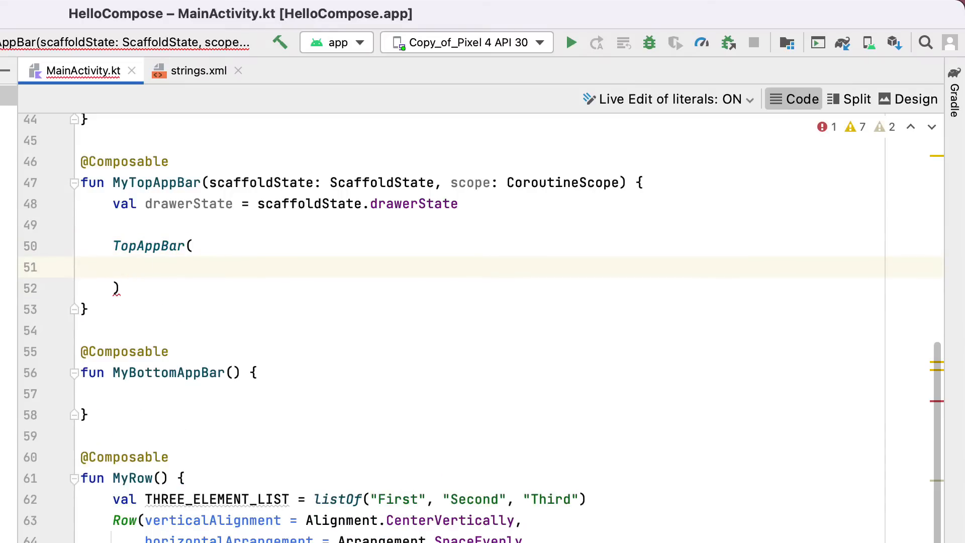
{"action": "type", "text": "navigationIcon = {"}
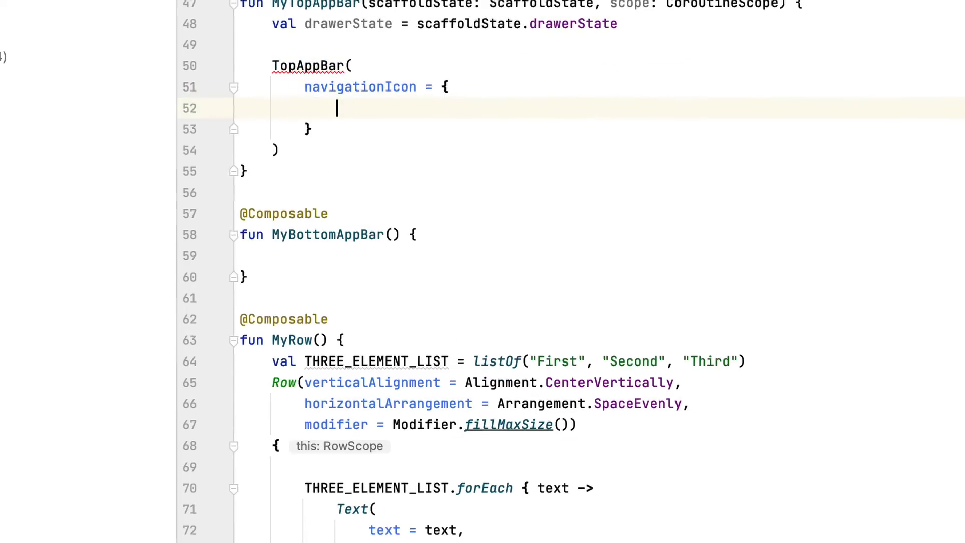
{"action": "type", "text": "IconButton(onClick = { /*TODO*/ }) {"}
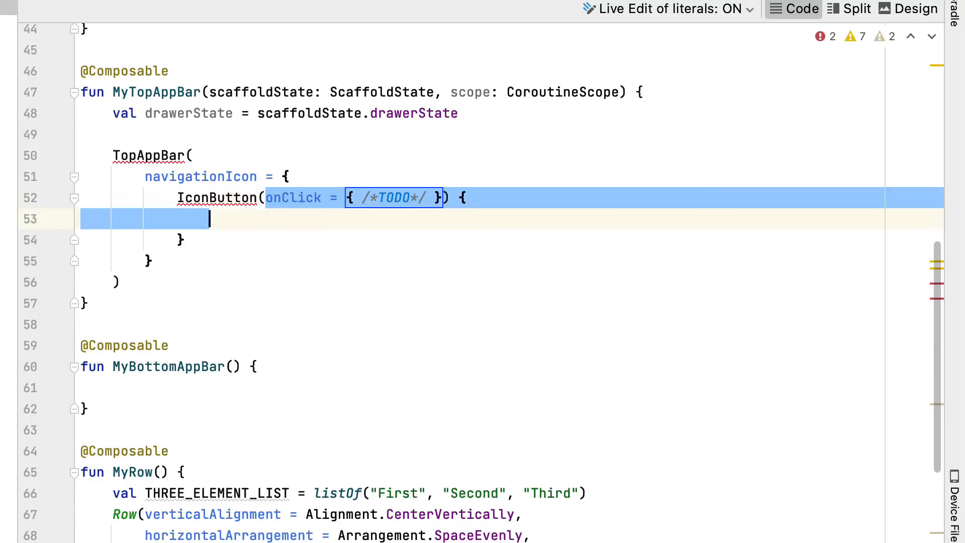
{"action": "key", "text": "Delete"}
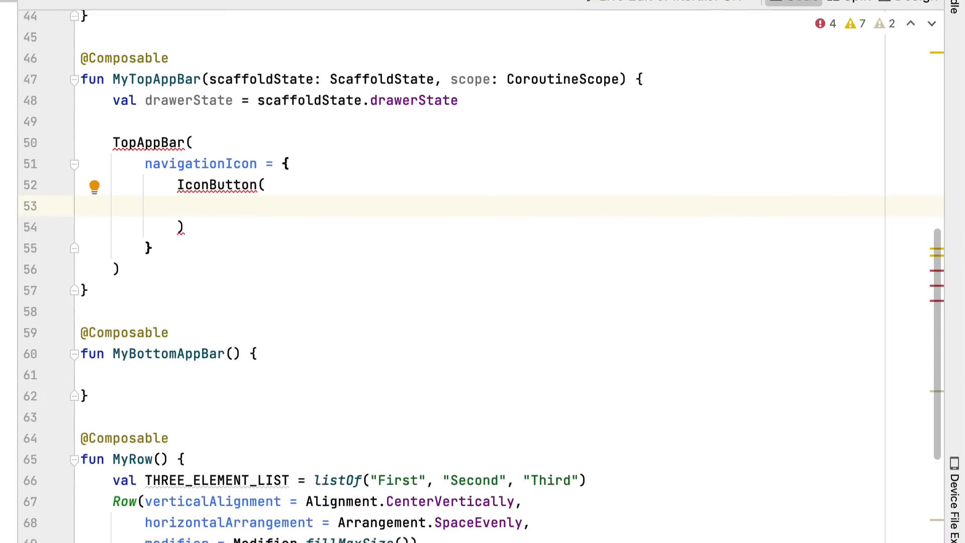
Give the IconButton content an Icon showing Icons.Default.Menu.
{"action": "type", "text": "content ="}
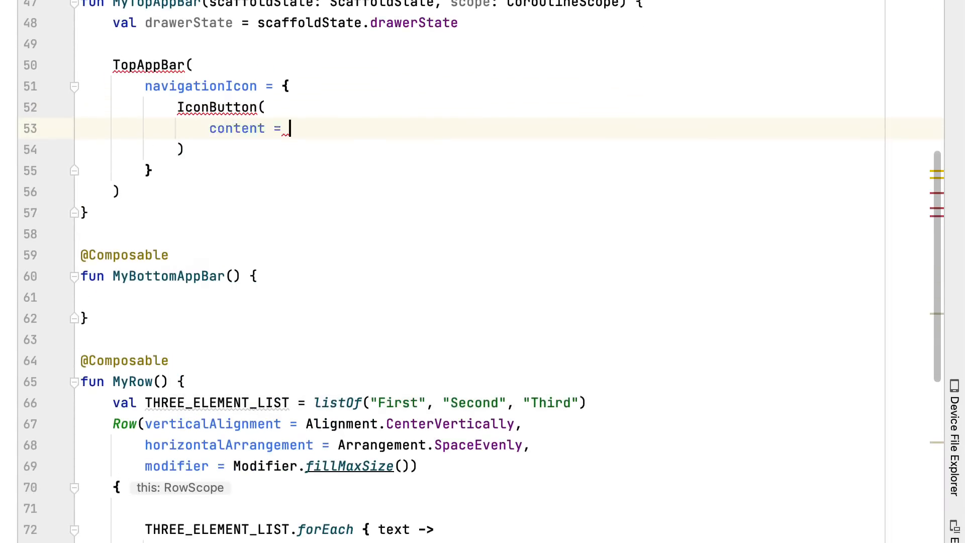
{"action": "type", "text": "{"}
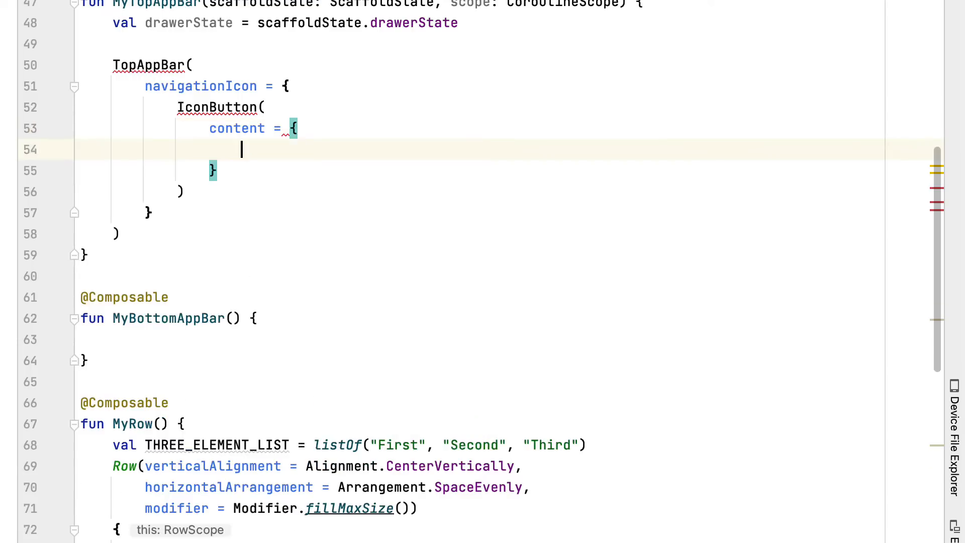
{"action": "type", "text": "Icon("}
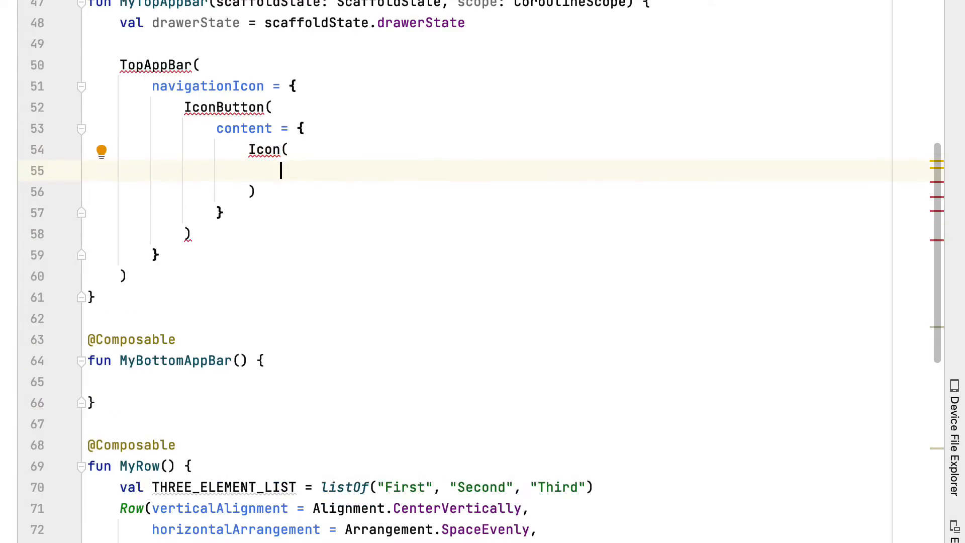
{"action": "type", "text": "Icons."}
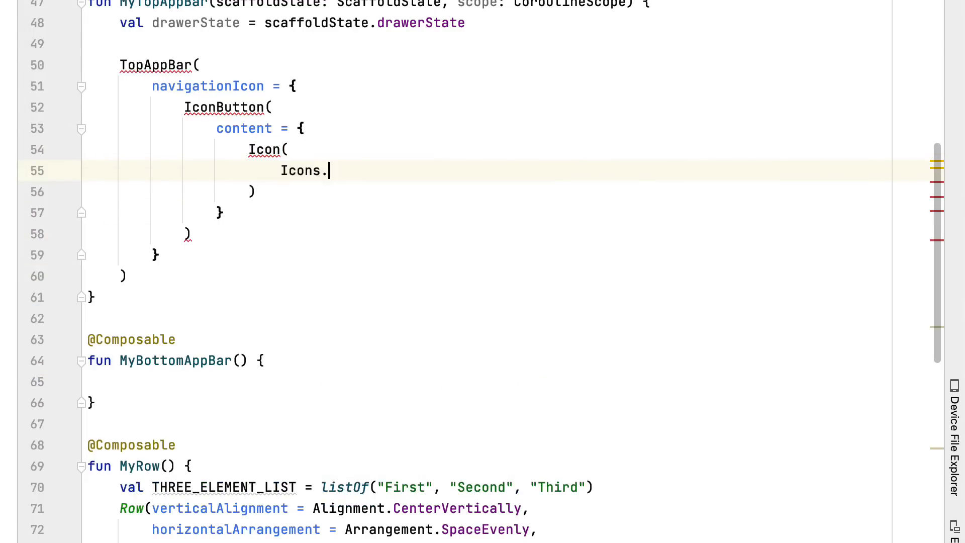
{"action": "type", "text": "Default.Menu,"}
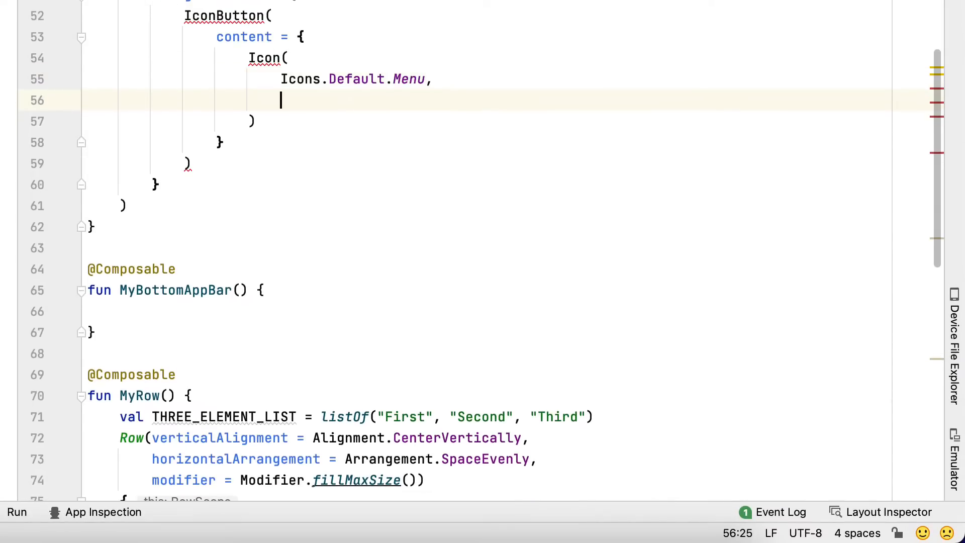
{"action": "type", "text": "ti"}
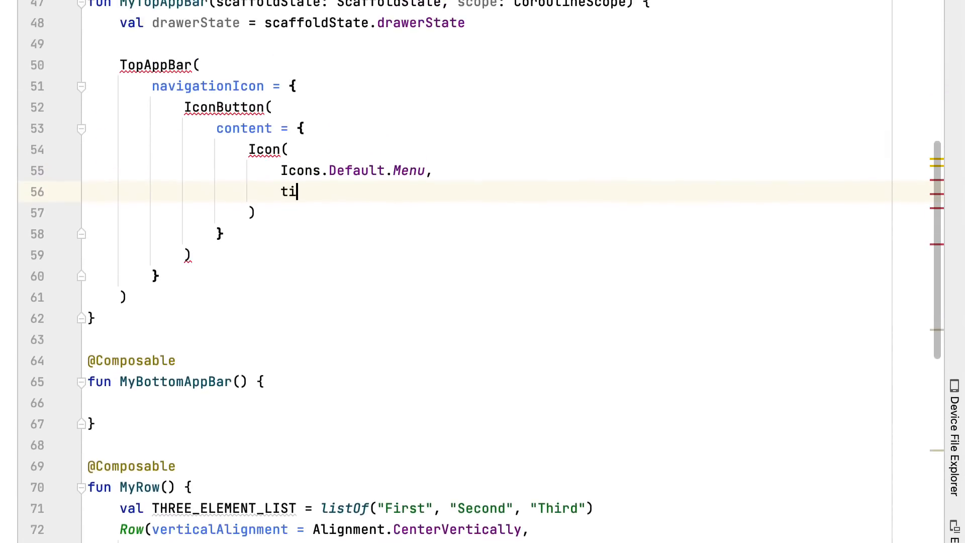
{"action": "type", "text": "nt ="}
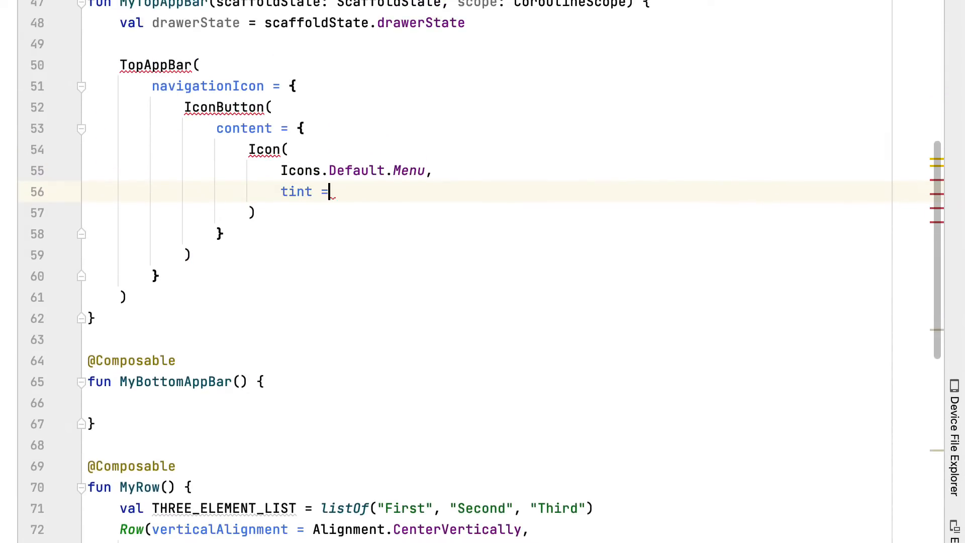
Tint the Menu icon Color.White and set its contentDescription to "Menu".
{"action": "key", "text": "Backspace"}
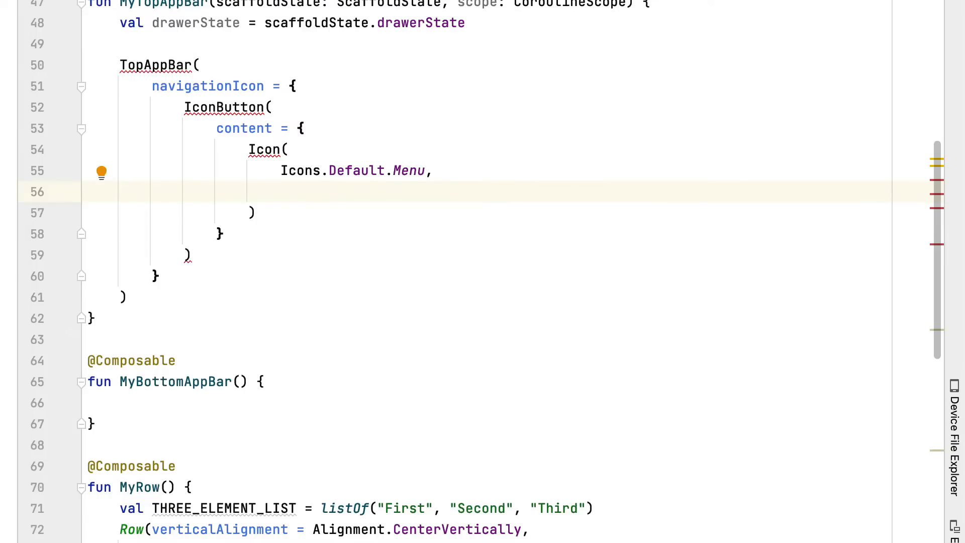
{"action": "type", "text": "tint ="}
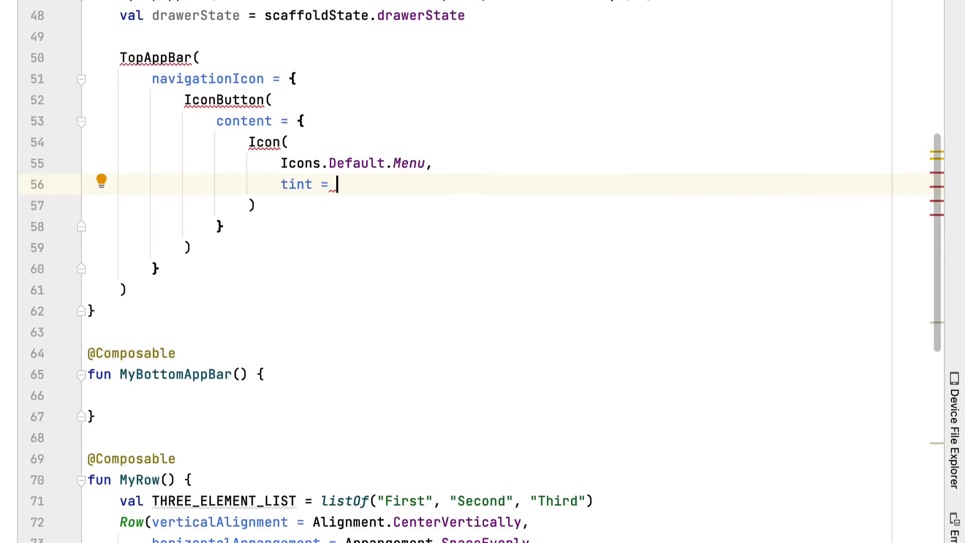
{"action": "type", "text": "Color("}
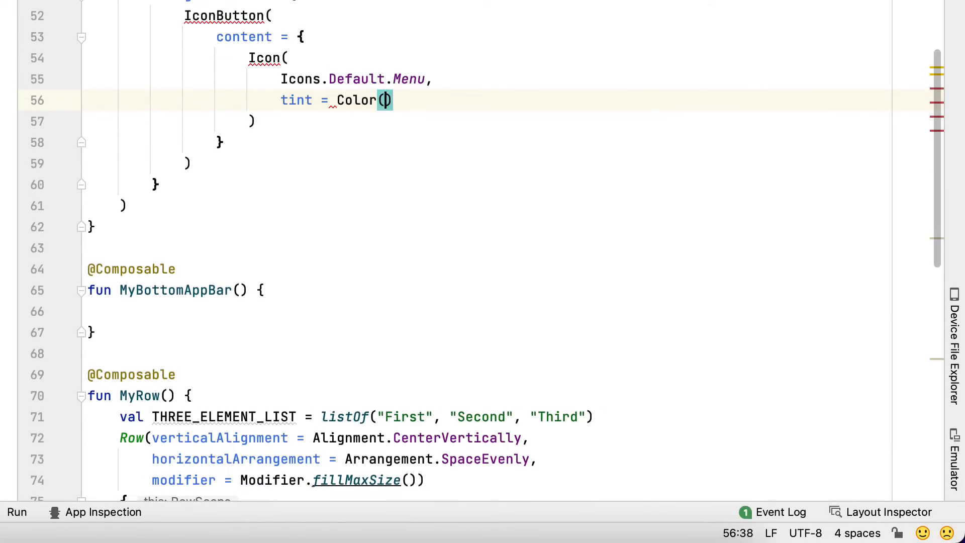
{"action": "type", "text": ".White,"}
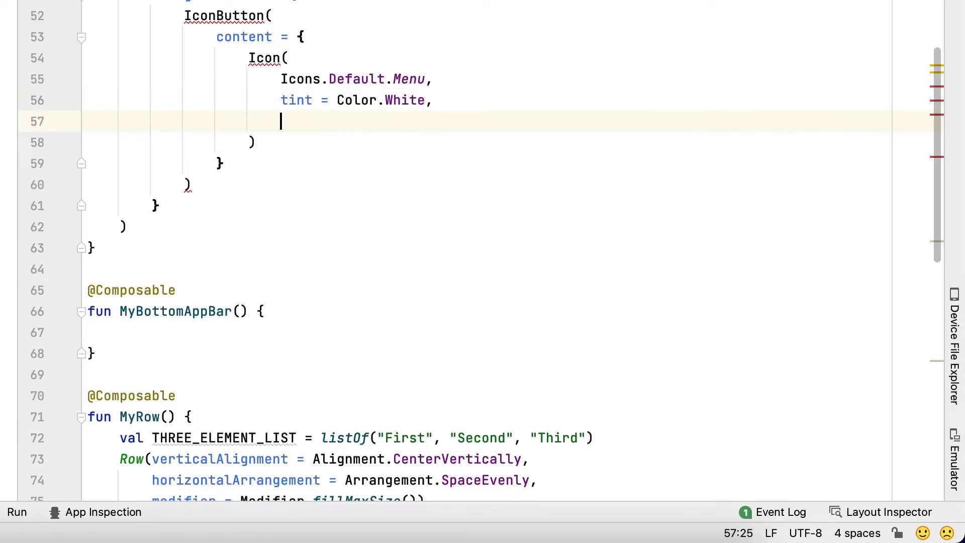
{"action": "type", "text": "contentDescription ="}
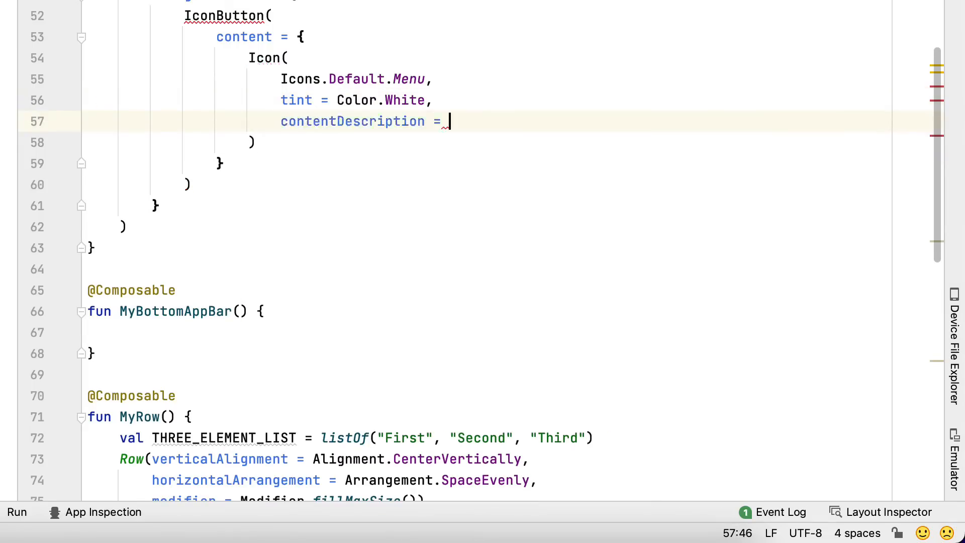
{"action": "type", "text": "\"M"}
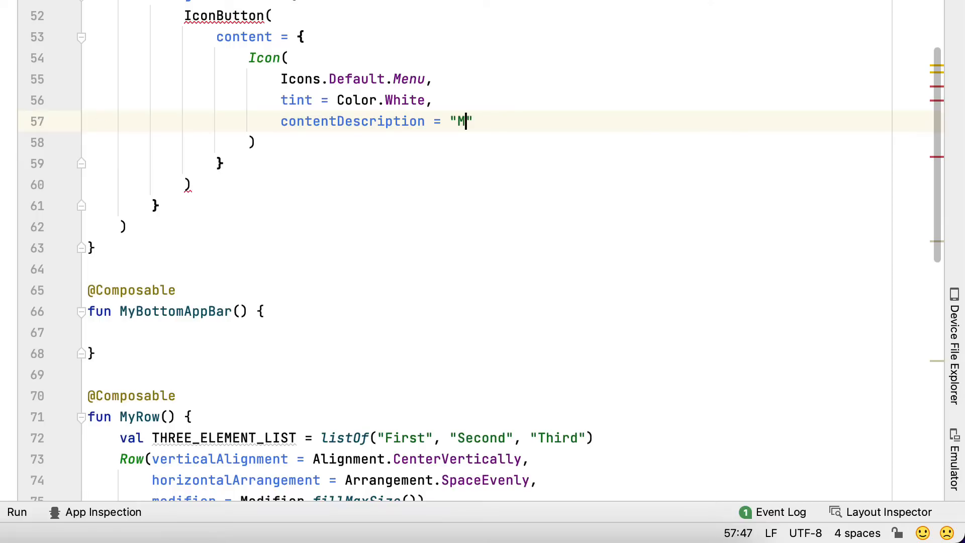
{"action": "type", "text": "enu"}
{"action": "left_click", "coordinate": [508, 163]}
{"action": "type", "text": ","}
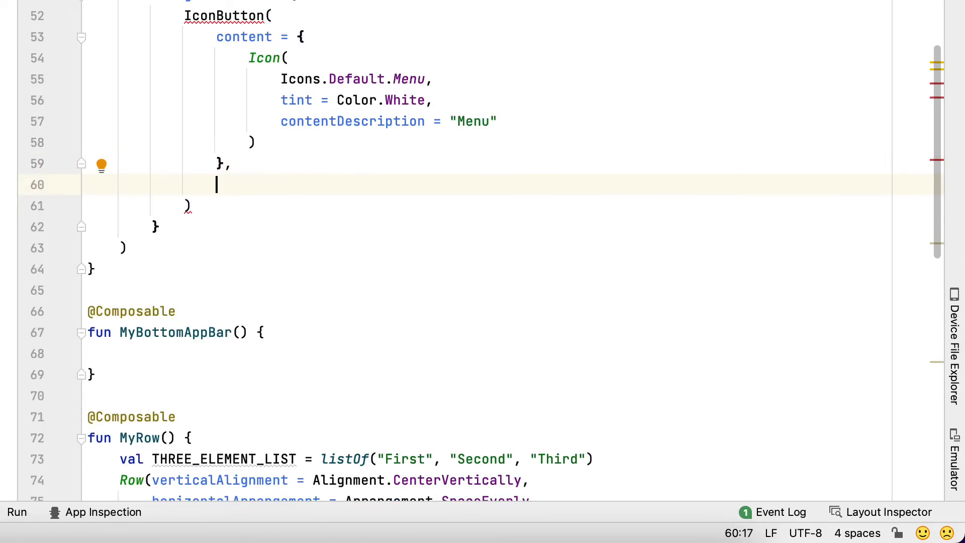
Set onClick to scope.launch, calling drawerState.open() if isClosed, else drawerState.close().
{"action": "type", "text": "onClick = {"}
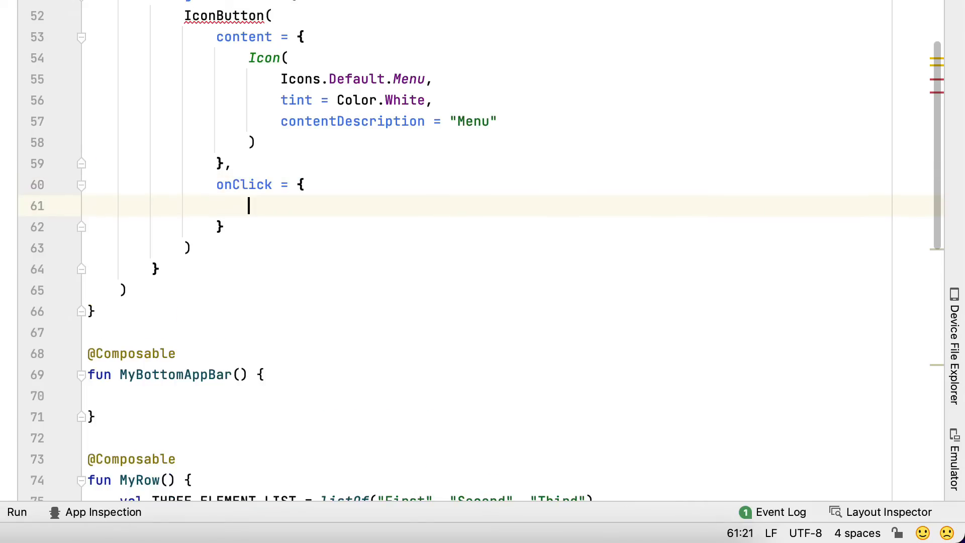
{"action": "type", "text": "scope"}
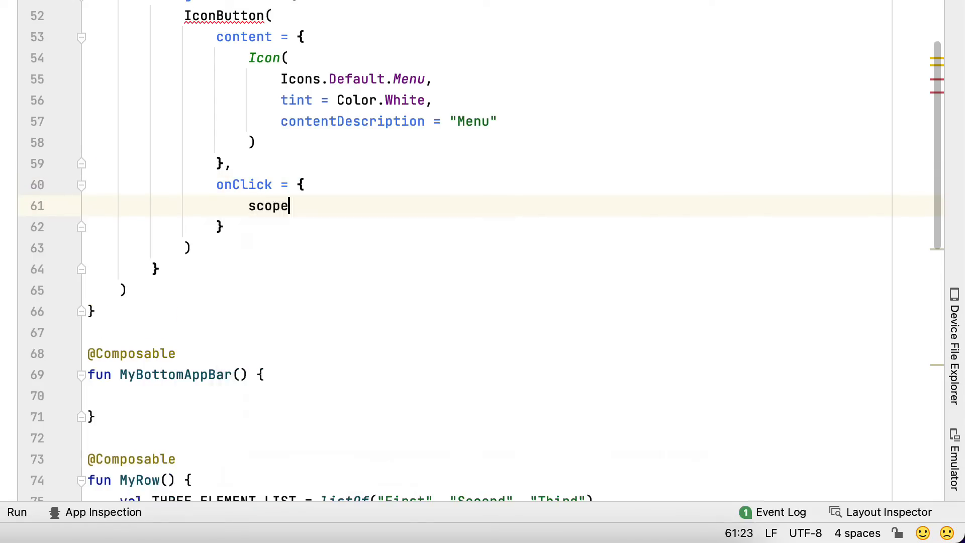
{"action": "type", "text": ".launch {"}
{"action": "type", "text": "if ("}
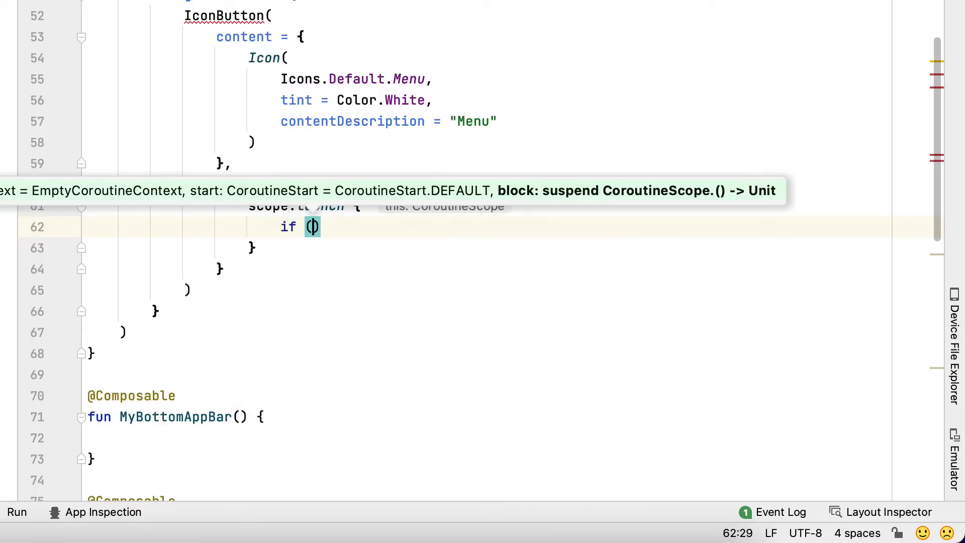
{"action": "type", "text": "drawerState.isClose"}
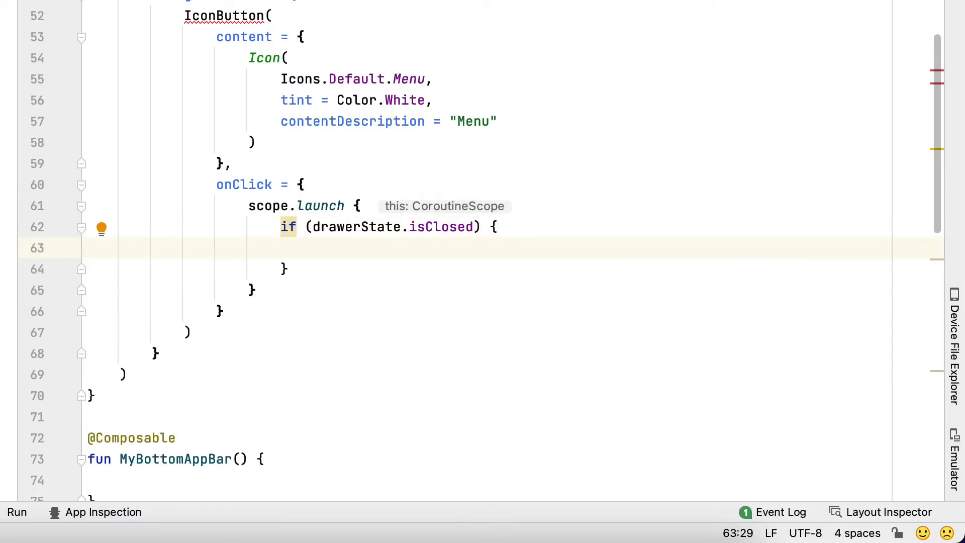
{"action": "type", "text": "drawerState.open("}
{"action": "type", "text": "drawerState.close()"}
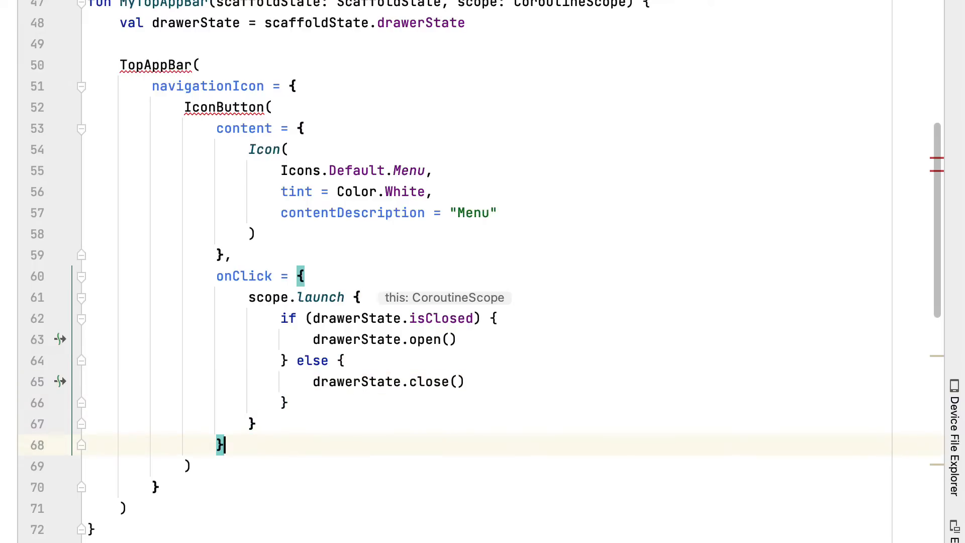
{"action": "left_click", "coordinate": [185, 466]}
{"action": "type", "text": "title = {"}
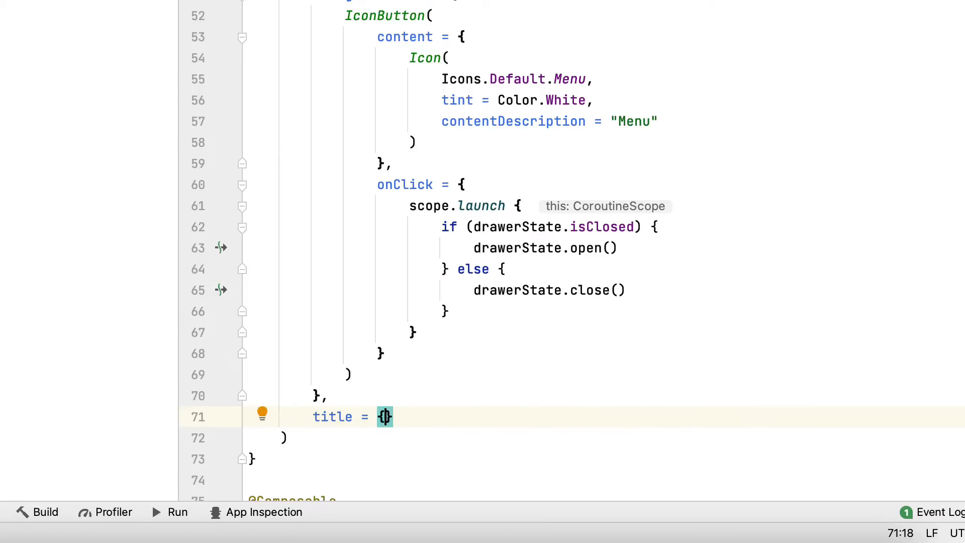
Add a TopAppBar title Text "Top App Bar" coloured Color.White.
{"action": "type", "text": "Text(text ="}
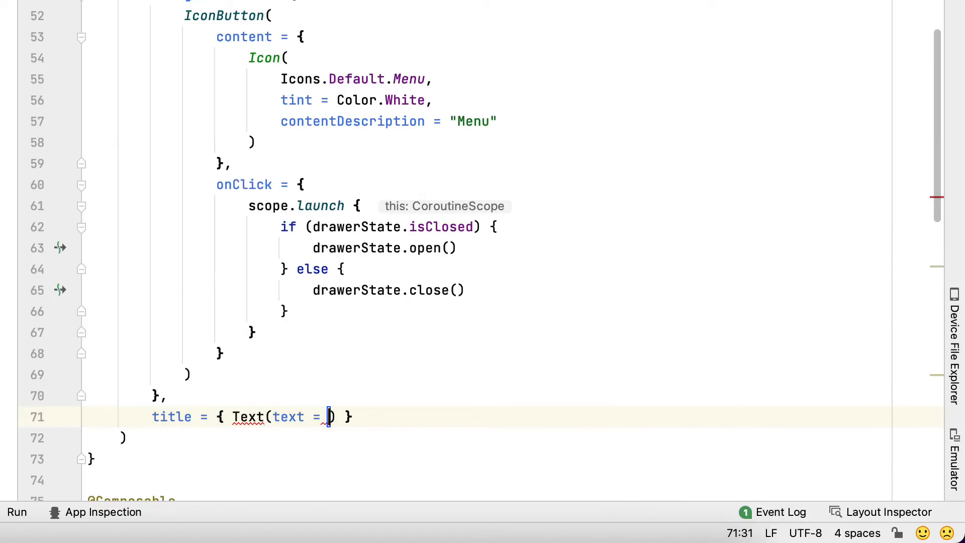
{"action": "type", "text": "\"\""}
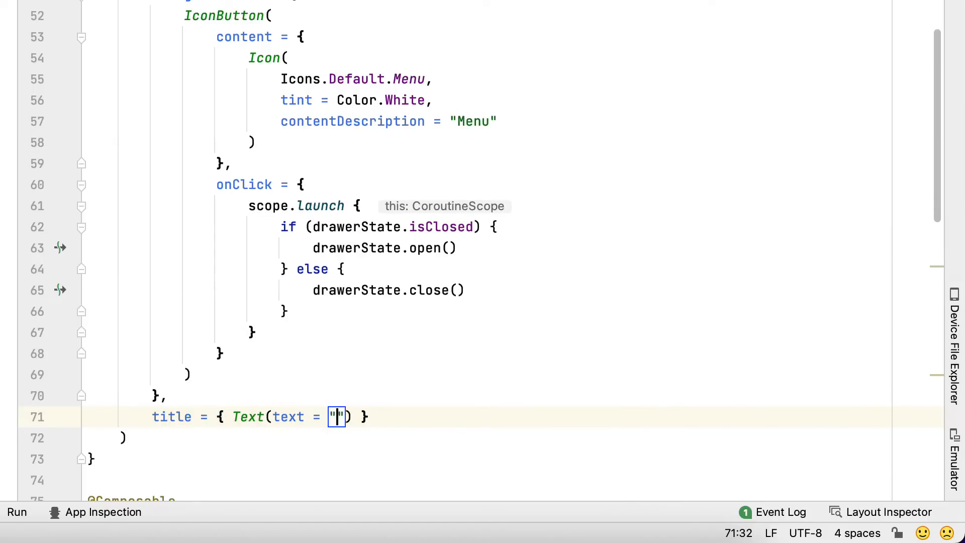
{"action": "type", "text": "T"}
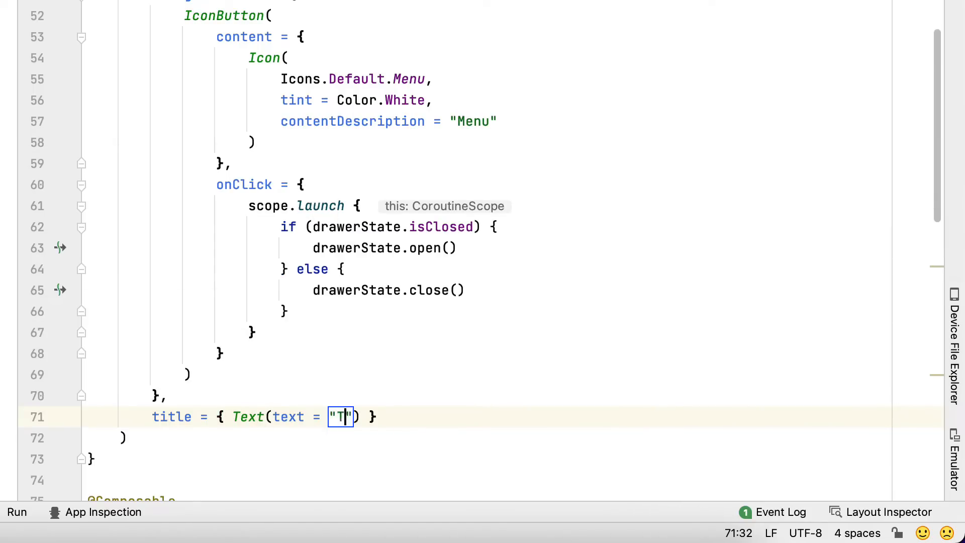
{"action": "type", "text": "op"}
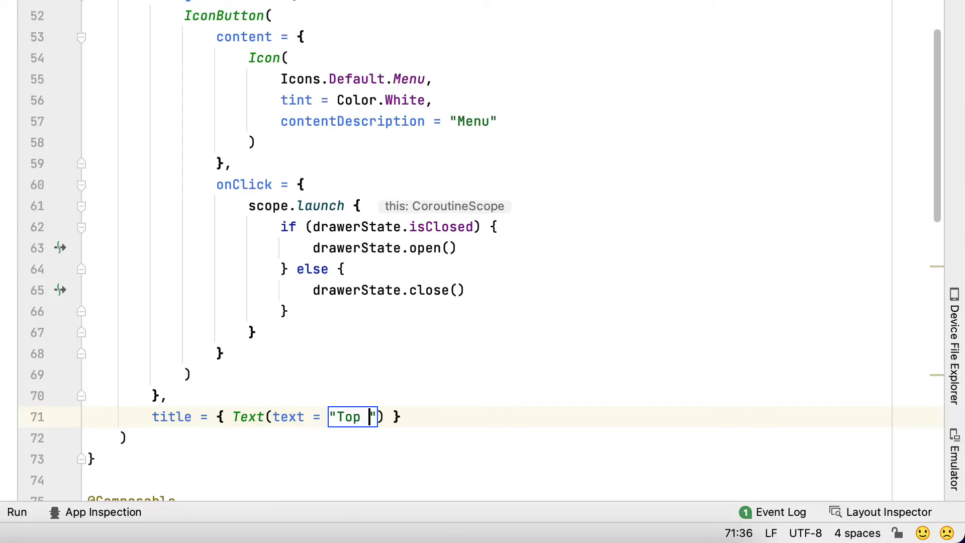
{"action": "type", "text": "App Bar"}
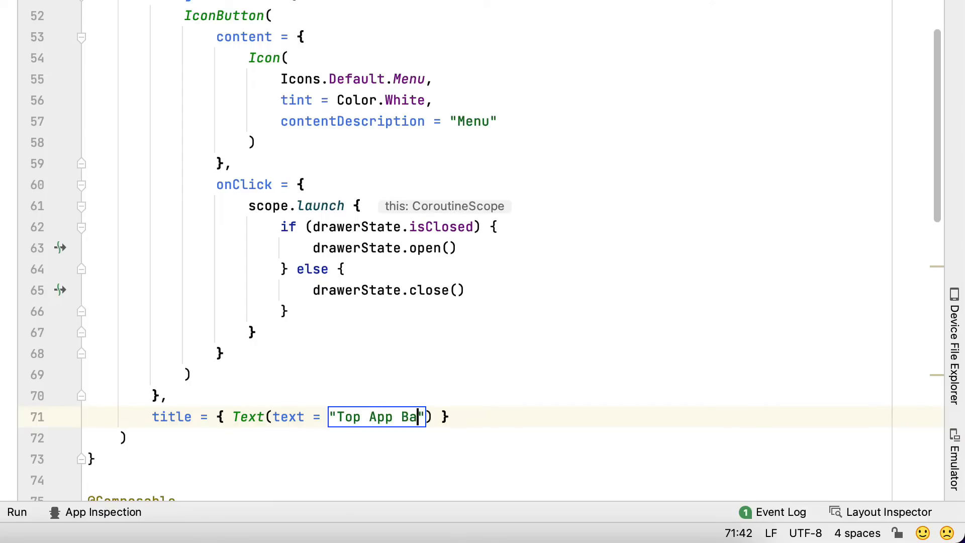
{"action": "type", "text": "r\","}
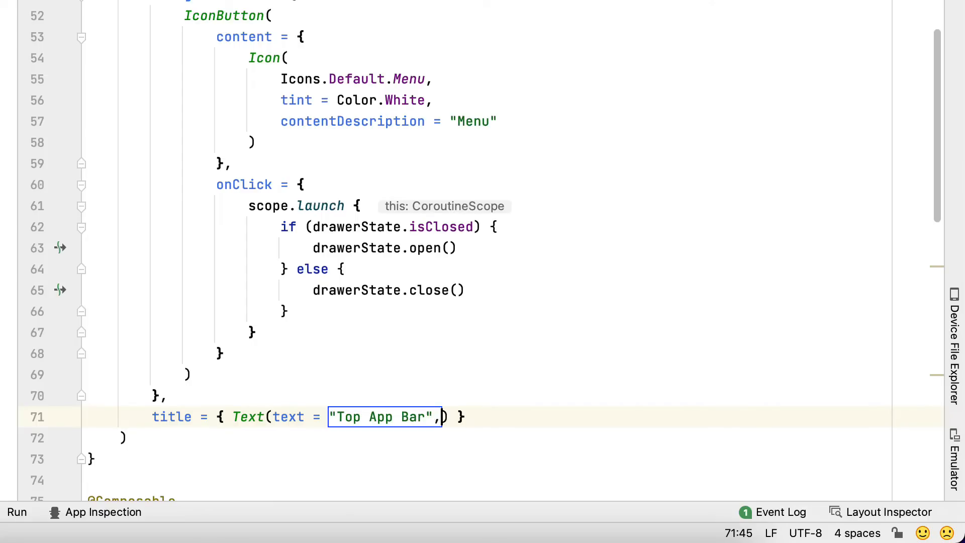
{"action": "type", "text": ", color ="}
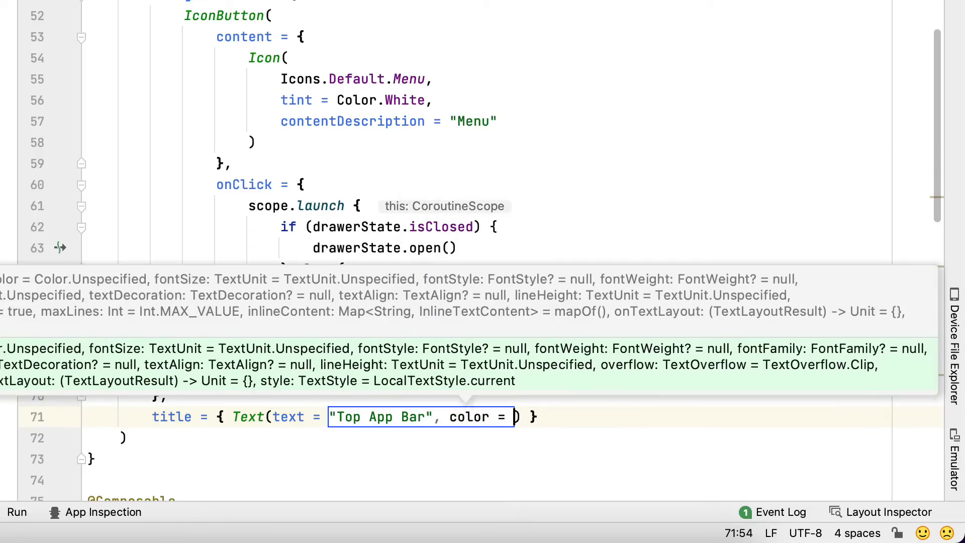
{"action": "type", "text": "Color"}
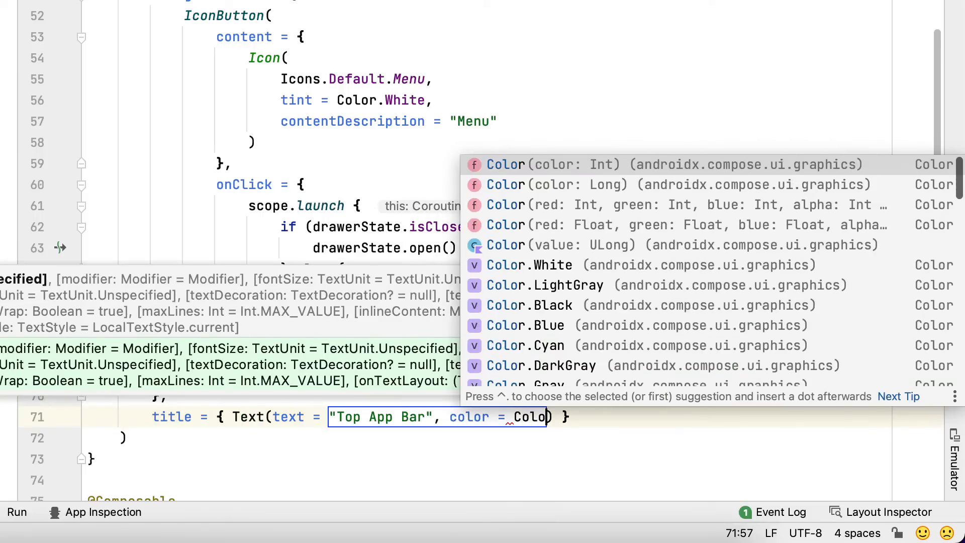
{"action": "type", "text": ".White"}
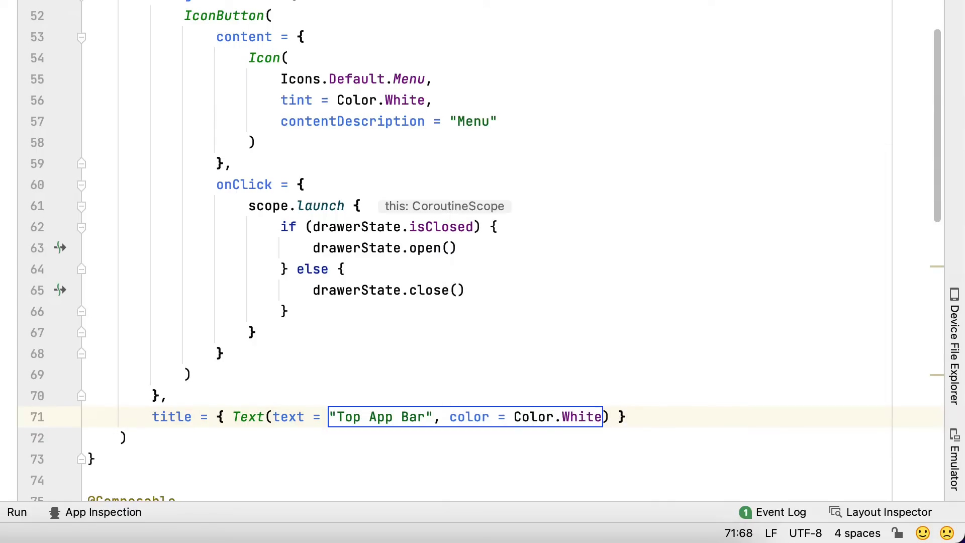
{"action": "type", "text": ","}
{"action": "key", "text": "enter"}
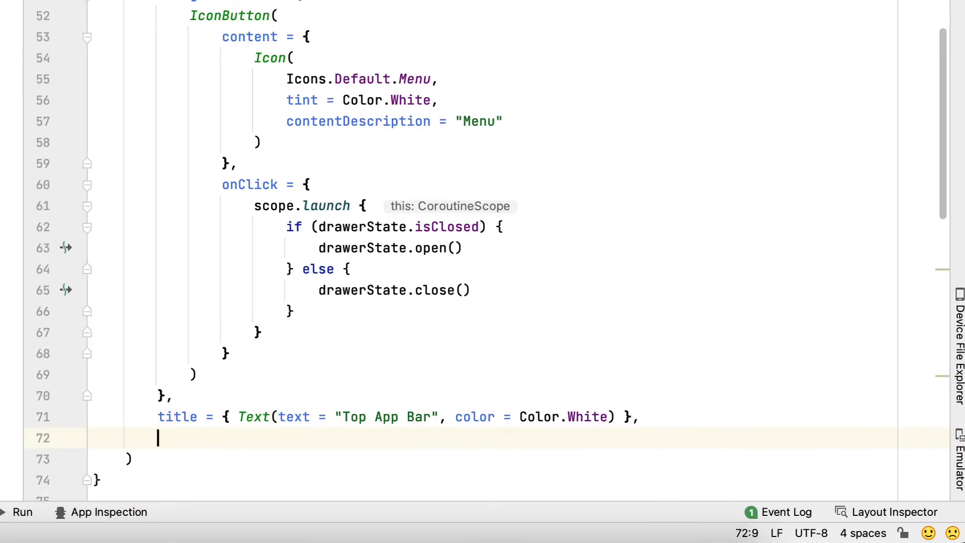
Set the TopAppBar backgroundColor to colorResource(R.color.design_default_color_primary).
{"action": "type", "text": "backgroundColor ="}
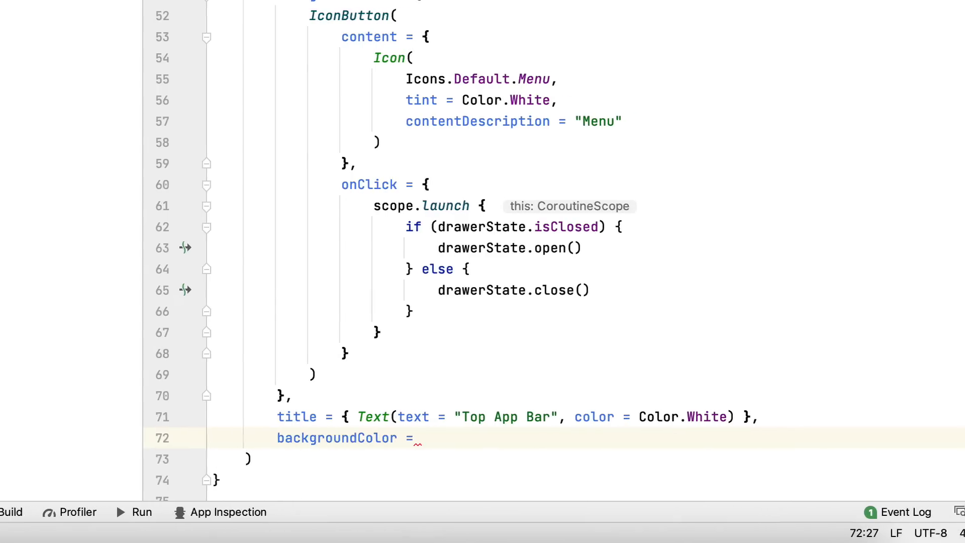
{"action": "type", "text": "colorResource(id ="}
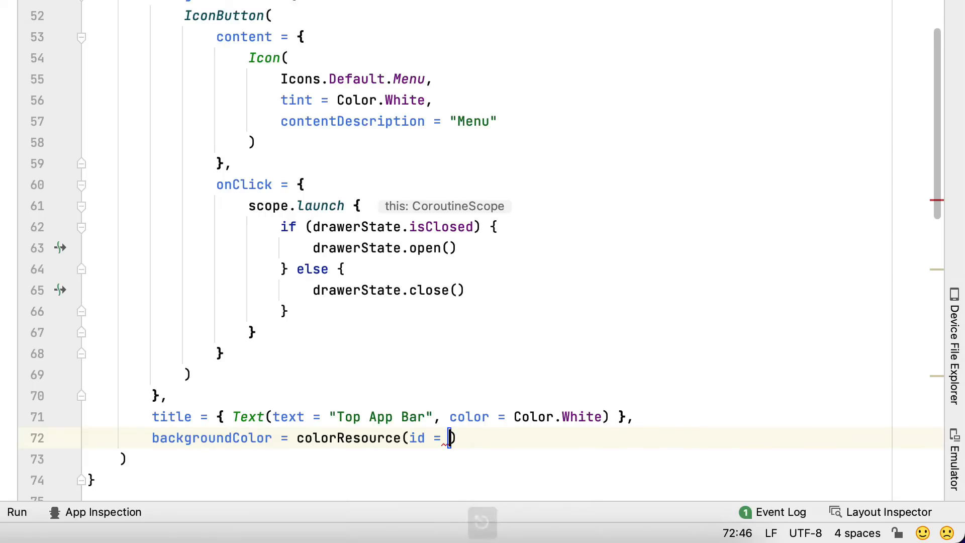
{"action": "type", "text": "R.color"}
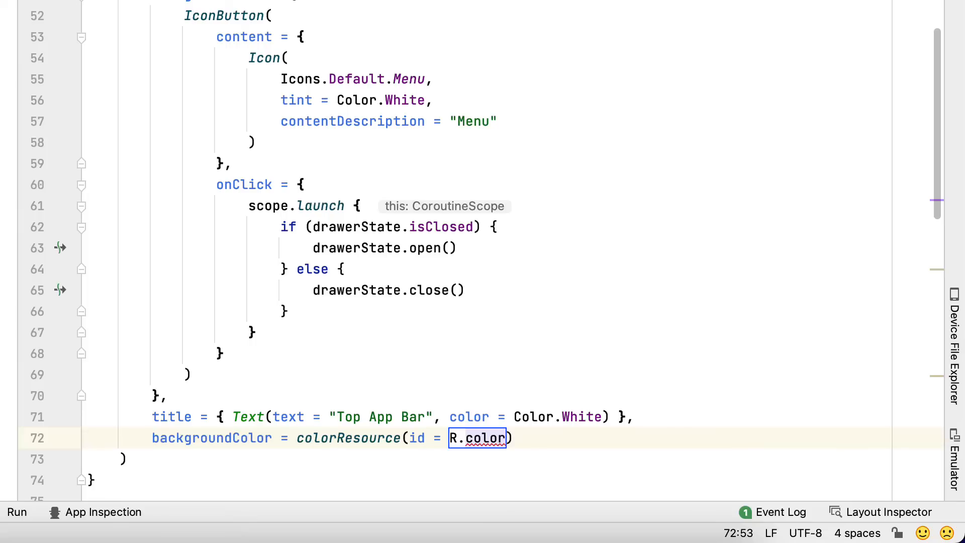
{"action": "type", "text": ".design_default_c"}
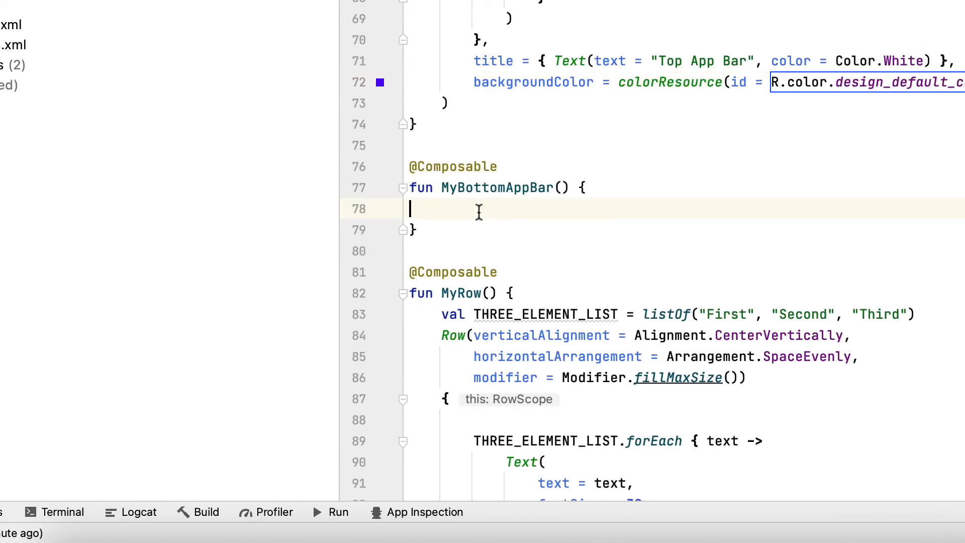
Add BottomAppBar(content = {}, backgroundColor = colorResource(R.color.design_default_color_primary)).
{"action": "scroll", "scroll_direction": "left", "scroll_amount": 3}
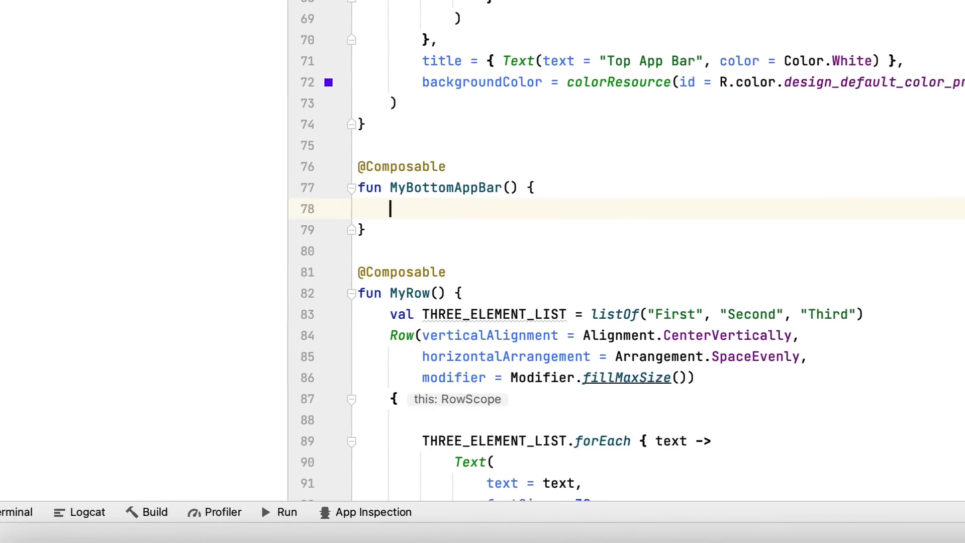
{"action": "type", "text": "BottomAppBar() {"}
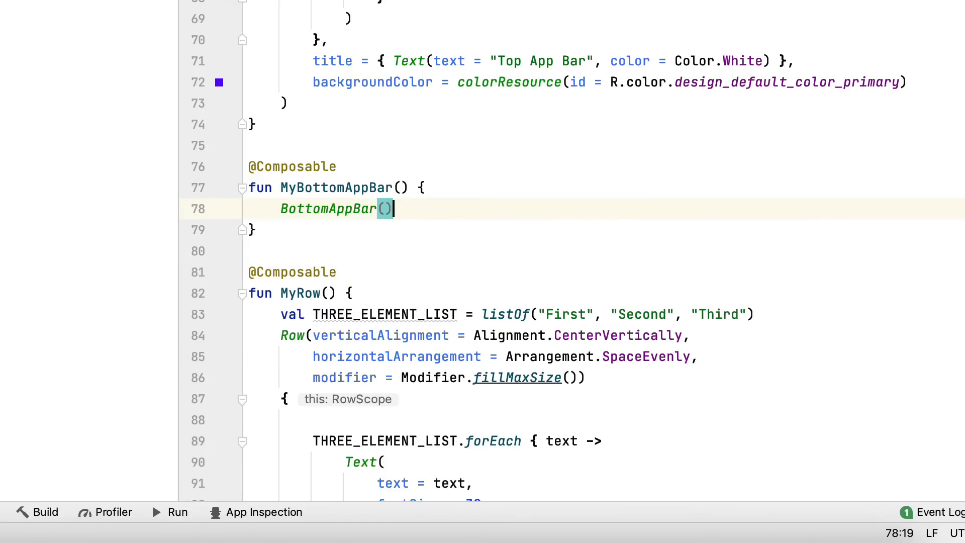
{"action": "key", "text": "Return"}
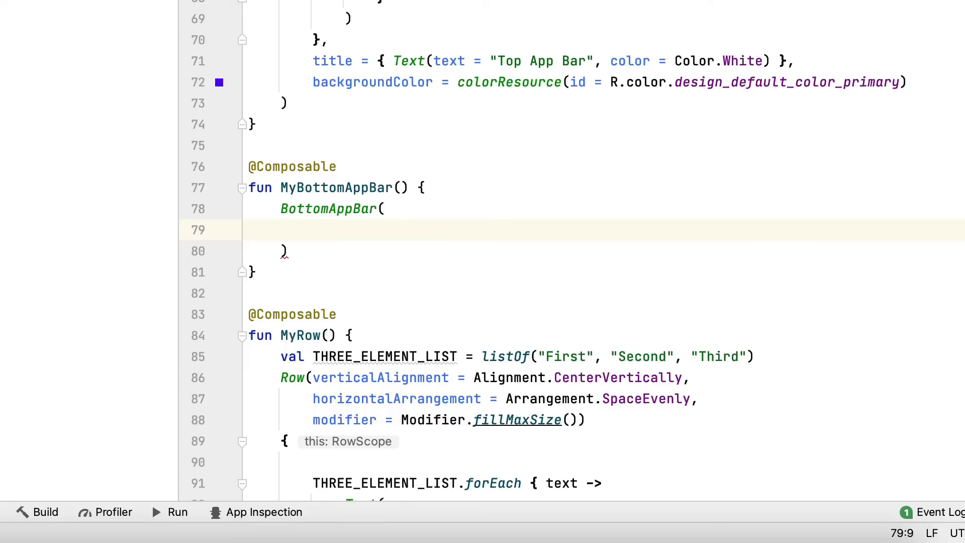
{"action": "type", "text": "content = {},"}
{"action": "type", "text": "backgroundColor ="}
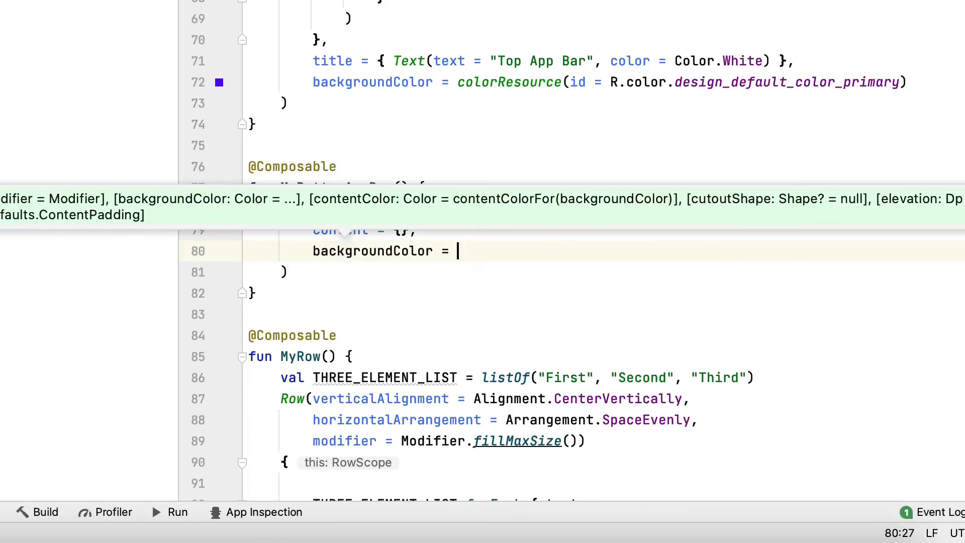
{"action": "type", "text": "colorResource(id ="}
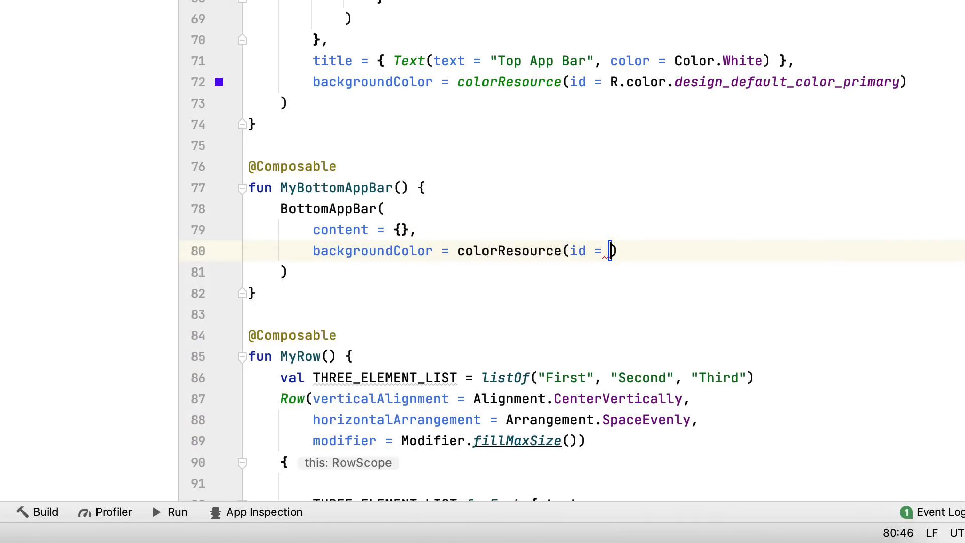
{"action": "type", "text": "R.color.design_default_color_primary"}
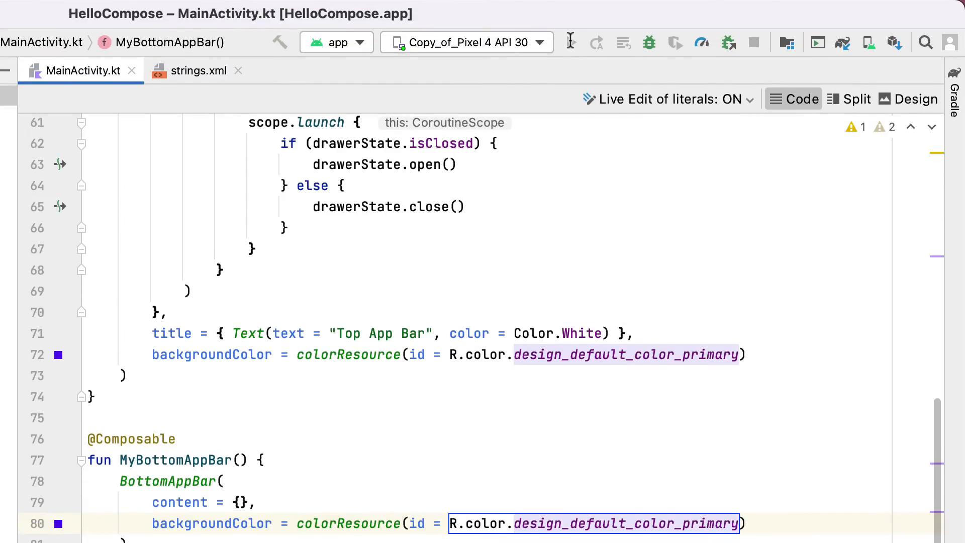
Run the app on the Pixel 4 API 30 emulator to check the top and bottom bars.
{"action": "left_click", "coordinate": [817, 42]}
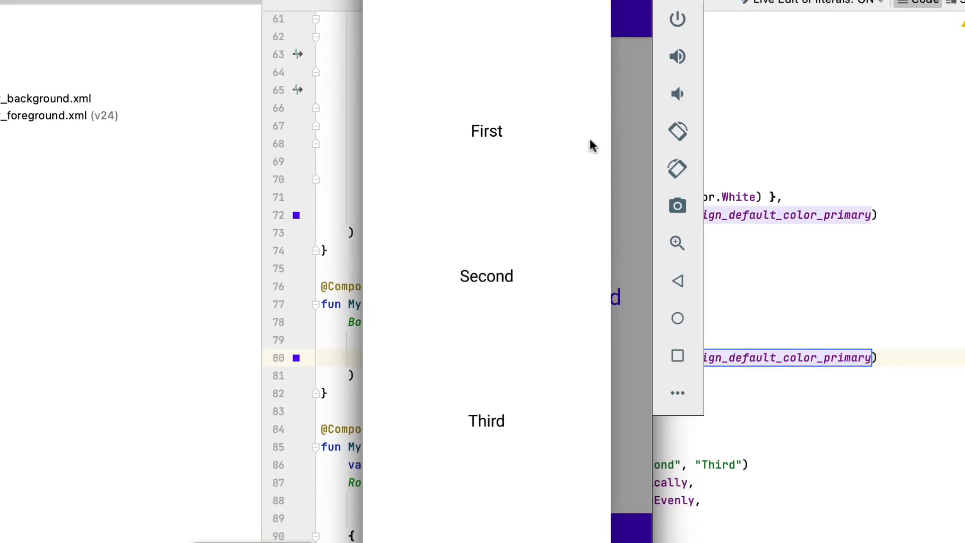
{"action": "mouse_move", "coordinate": [625, 233]}
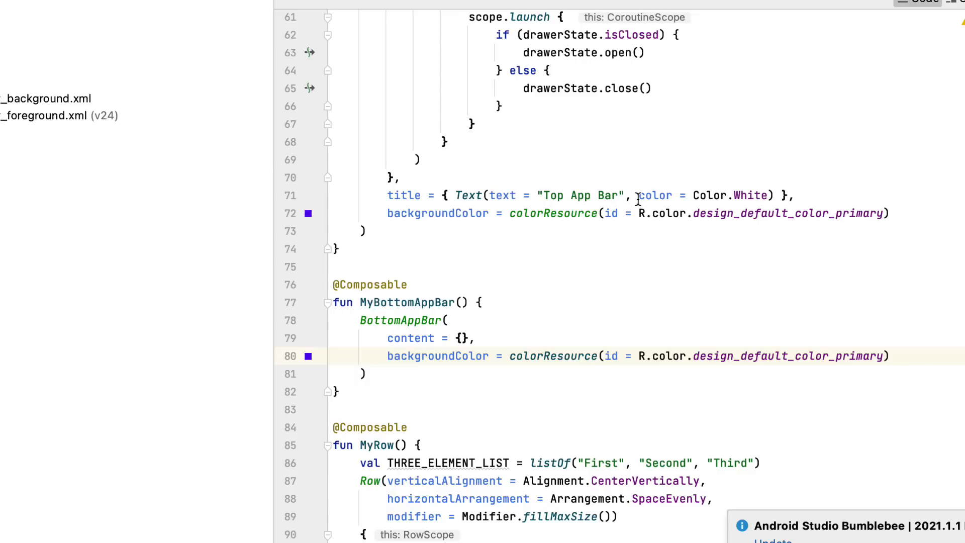
Scroll up to MyScaffold to view the Scaffold documentation and its floatingActionButton parameter.
{"action": "scroll", "scroll_direction": "up", "scroll_amount": 3}
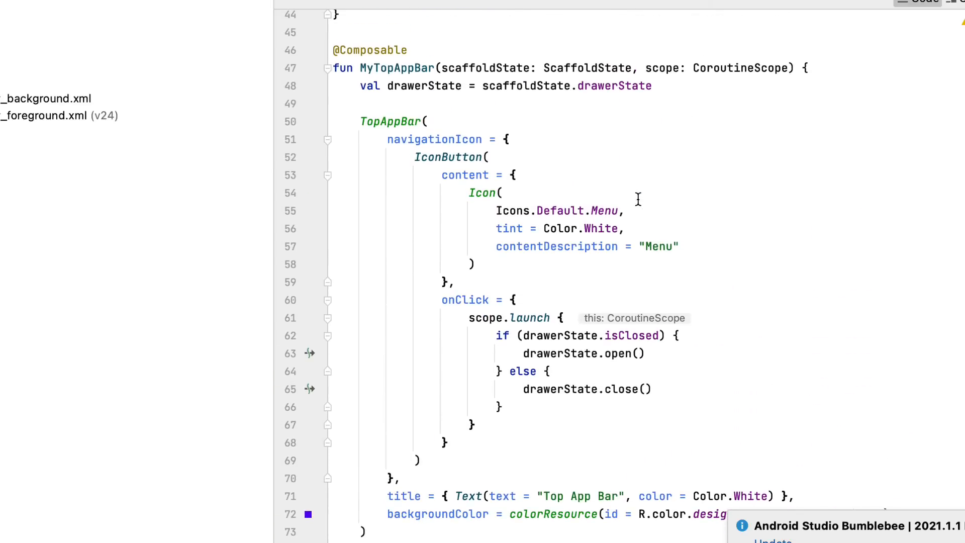
{"action": "scroll", "scroll_direction": "up", "scroll_amount": 3}
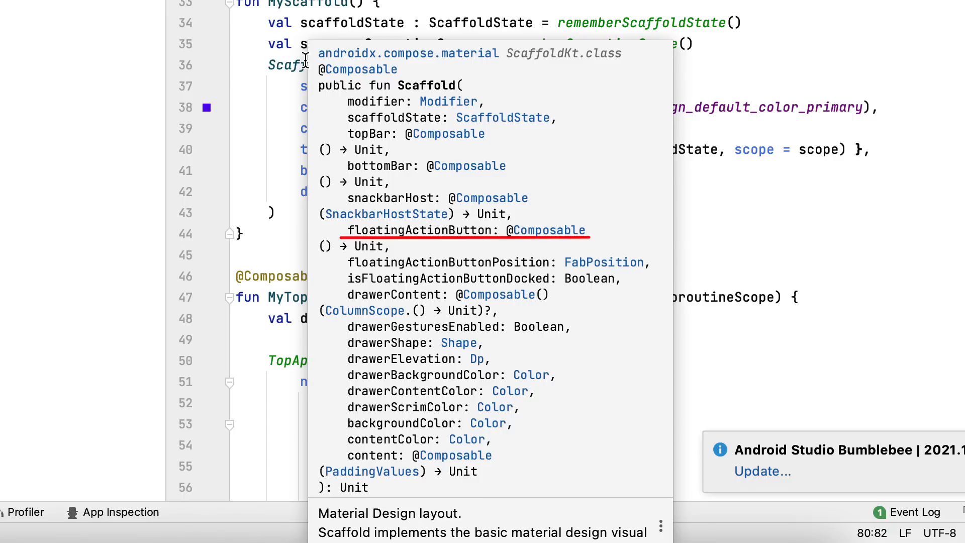
{"action": "mouse_move", "coordinate": [467, 230]}
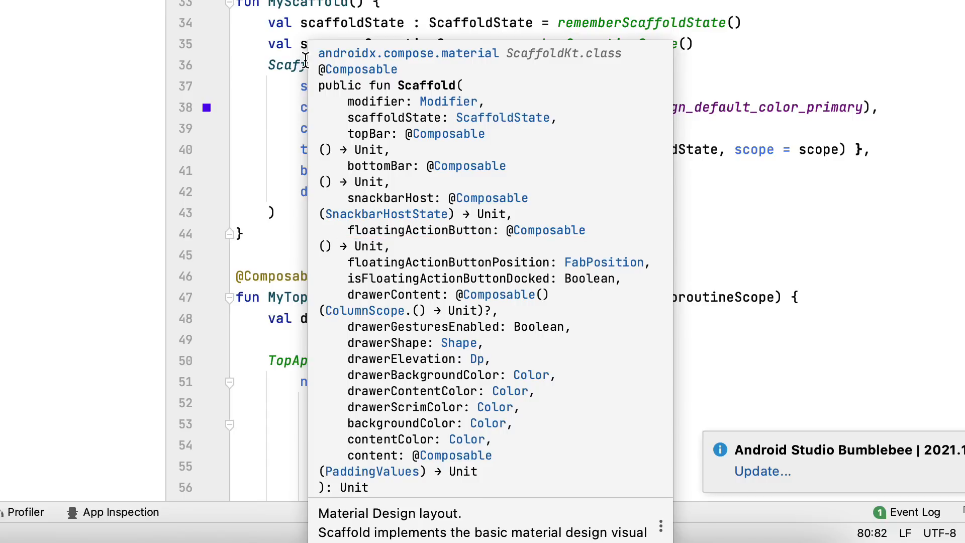